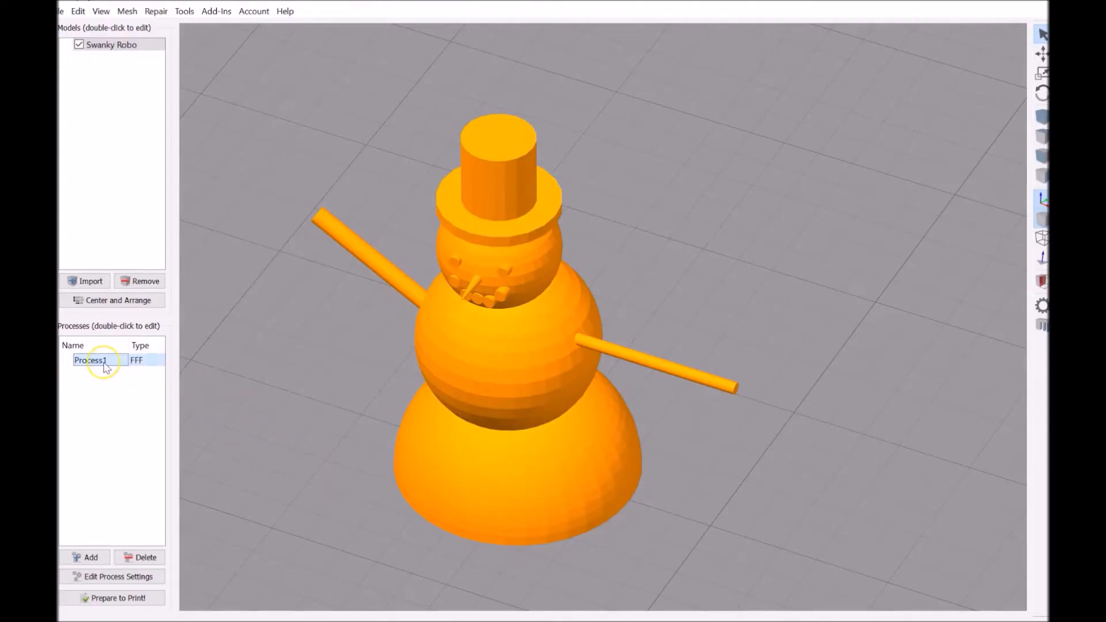
- Review Process1's infill settings and close them unchanged
double_click(90, 360)
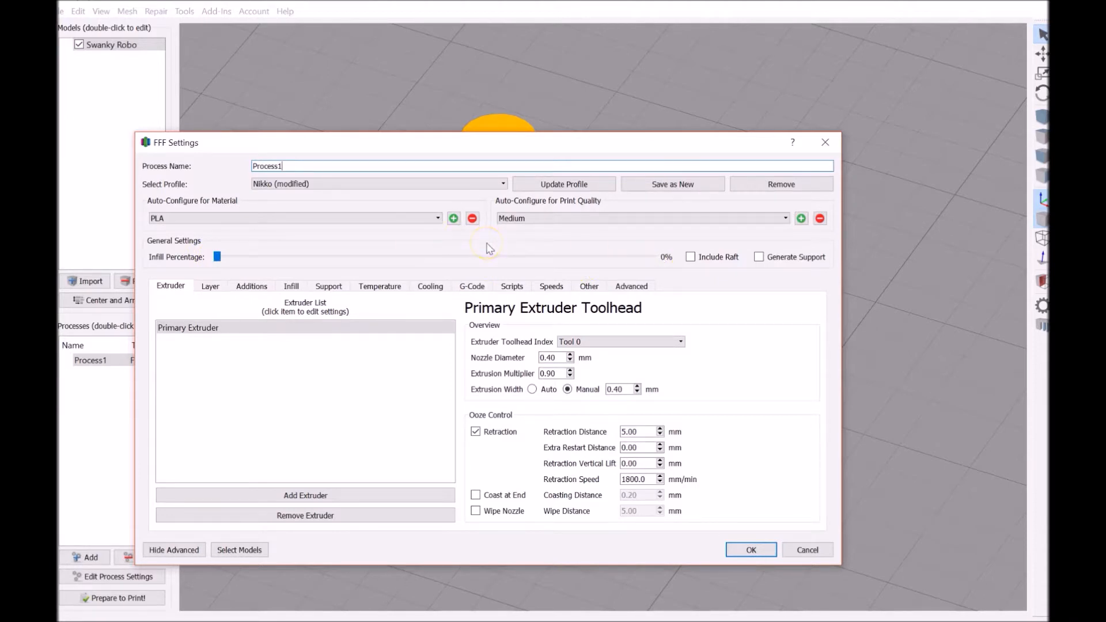
mouse_move(402, 264)
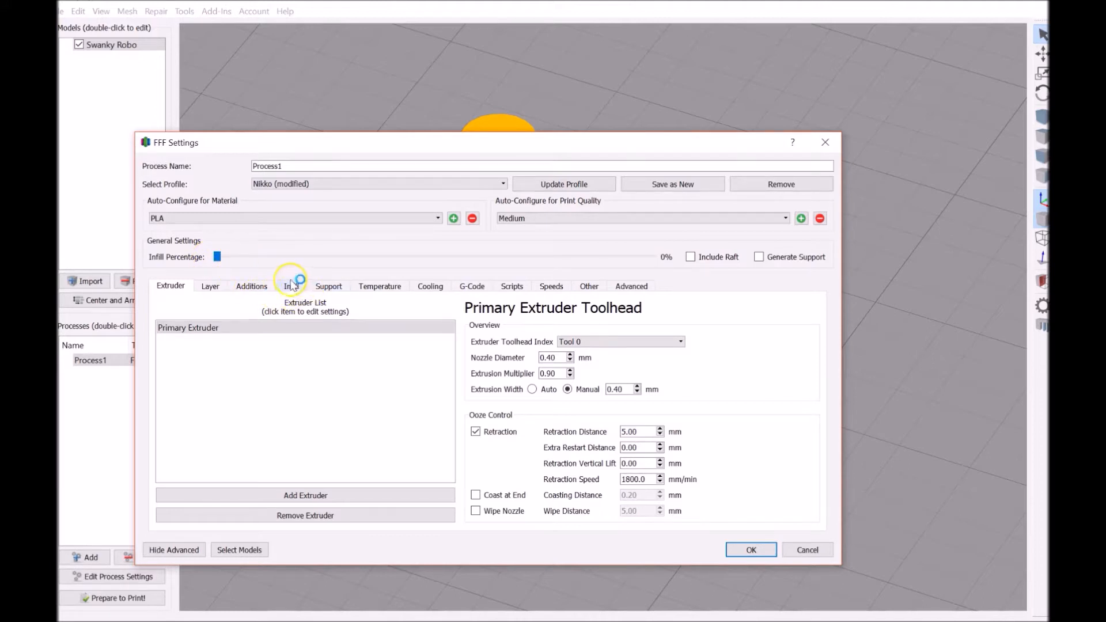
left_click(291, 286)
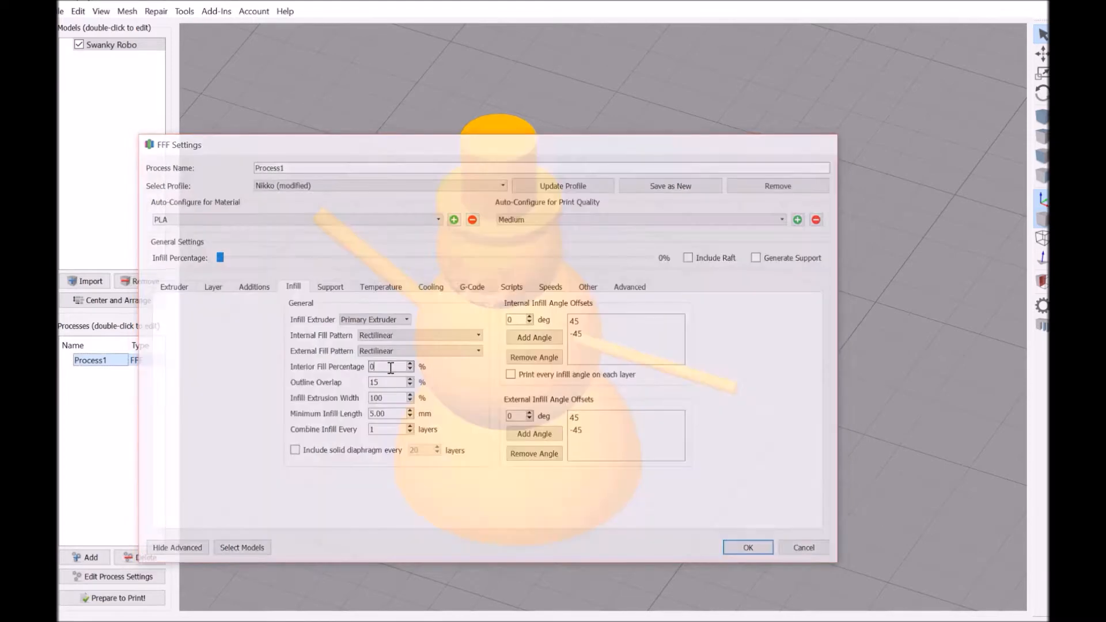
left_click(747, 547)
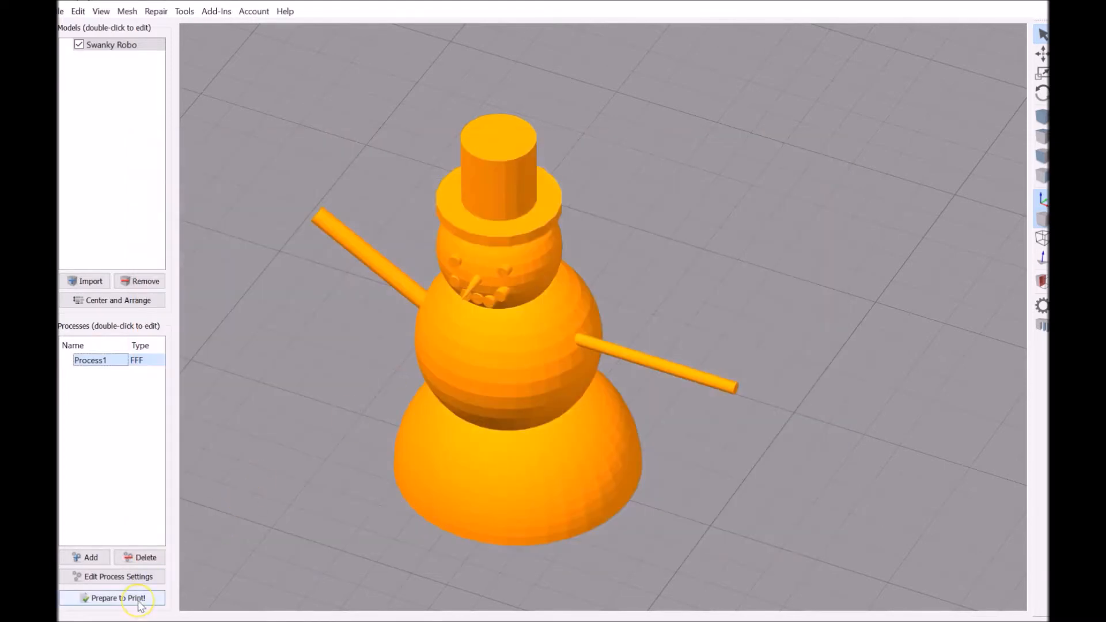
- Slice the snowman, watch the layer-by-layer build animation, then return to the model
left_click(113, 597)
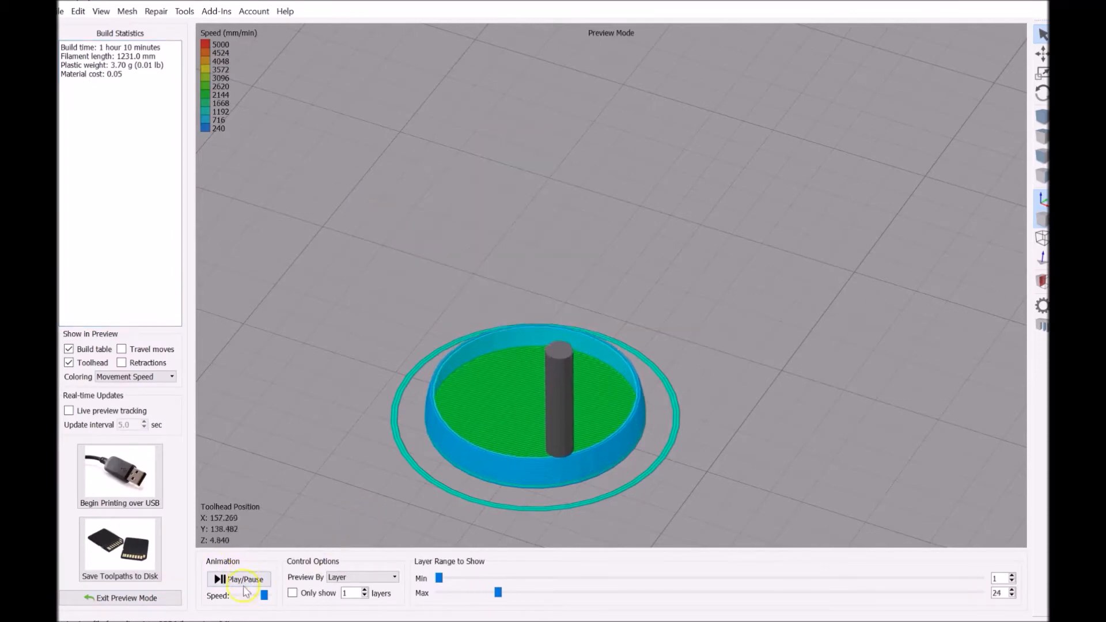
left_click(239, 579)
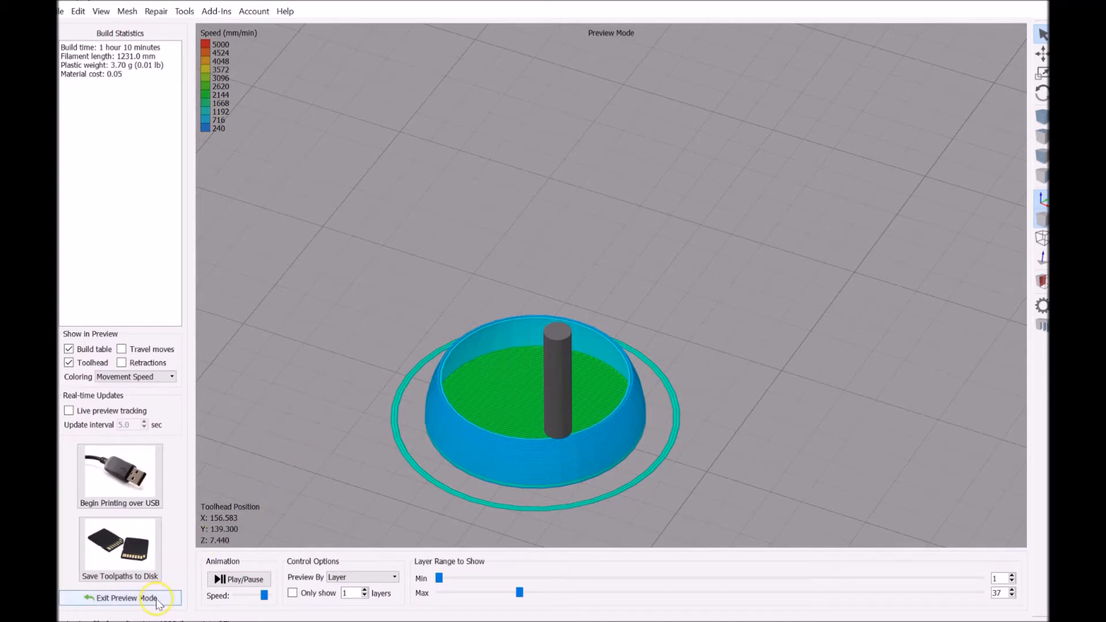
left_click(125, 597)
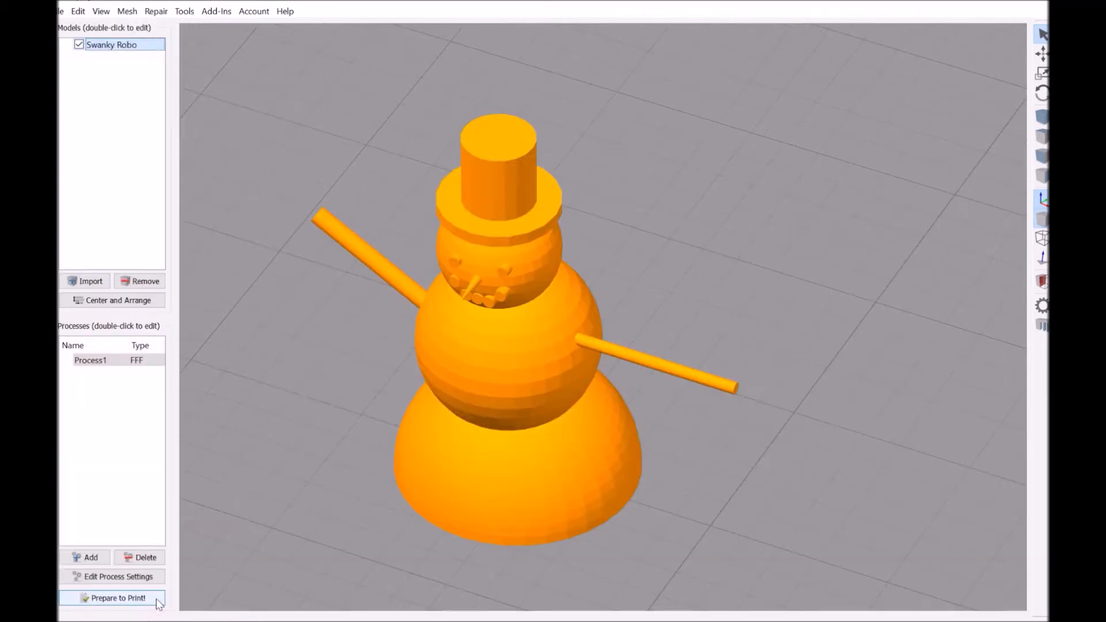
- Set Process1's infill percentage to 10% and confirm the settings
left_click(90, 359)
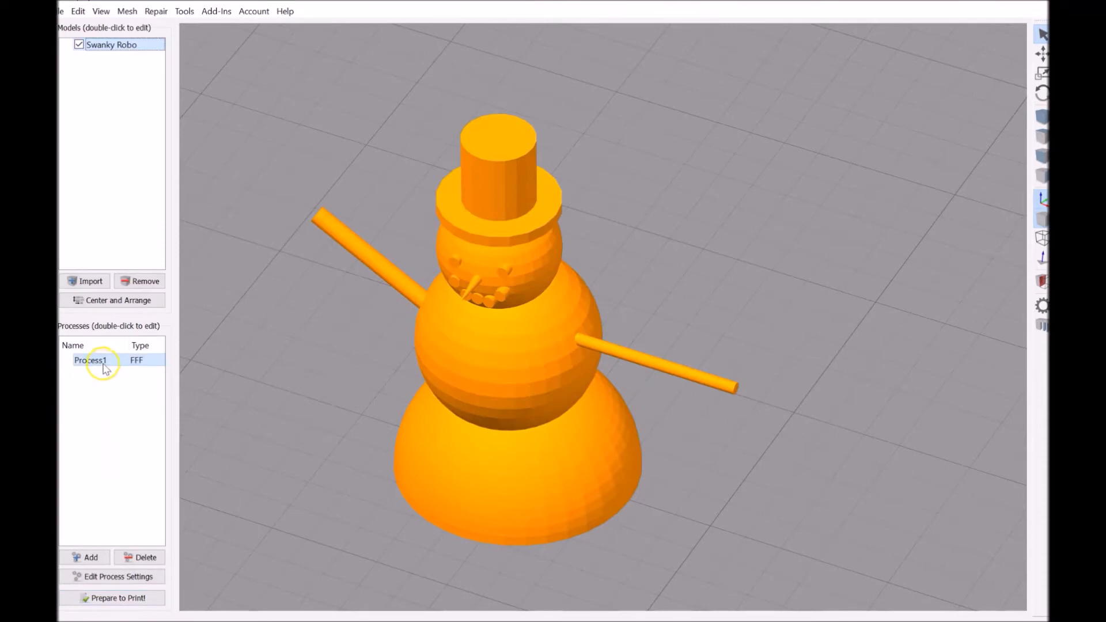
double_click(91, 361)
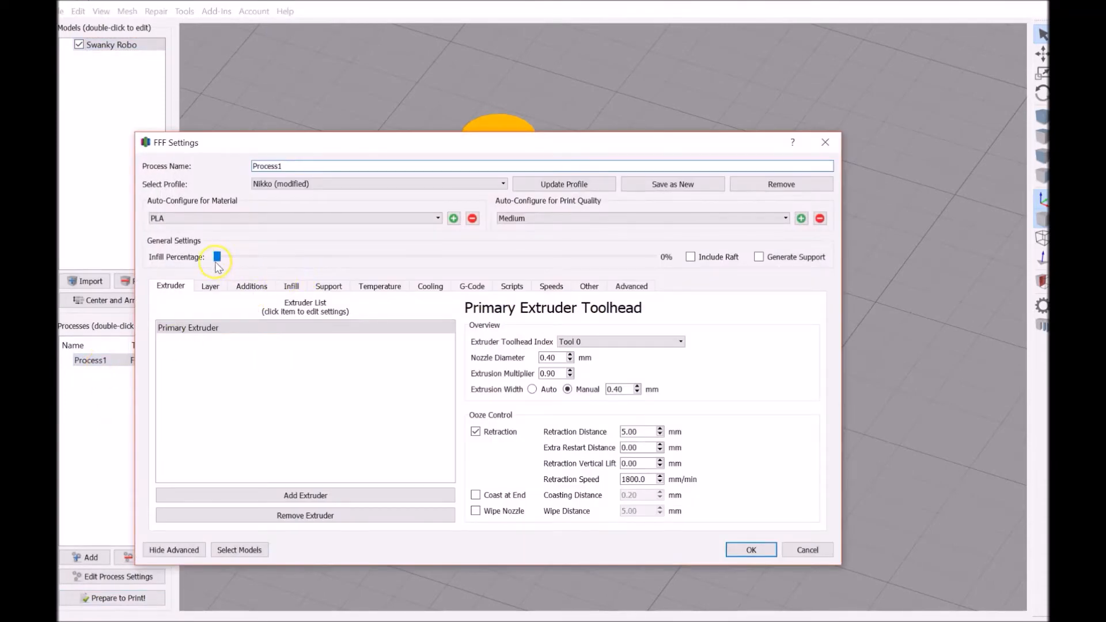
left_click(217, 257)
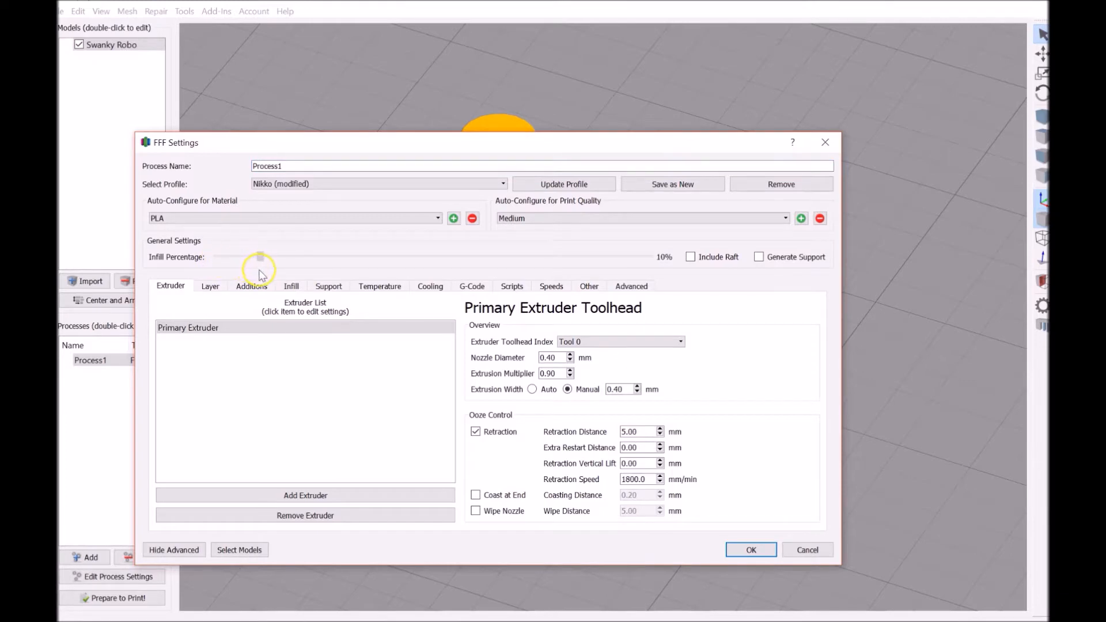
left_click(750, 549)
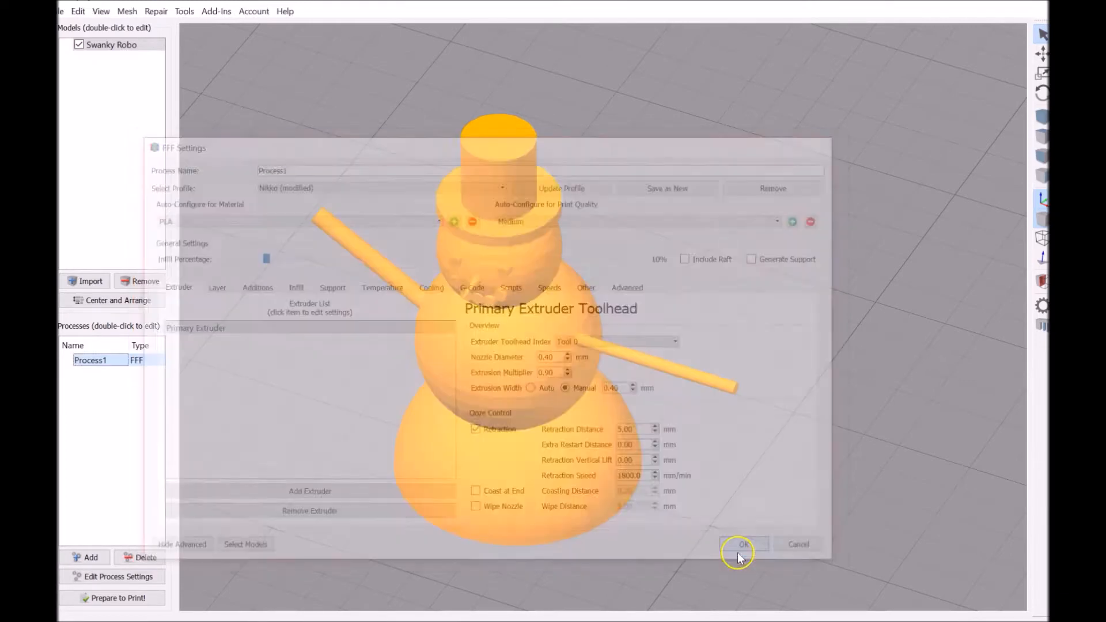
left_click(742, 544)
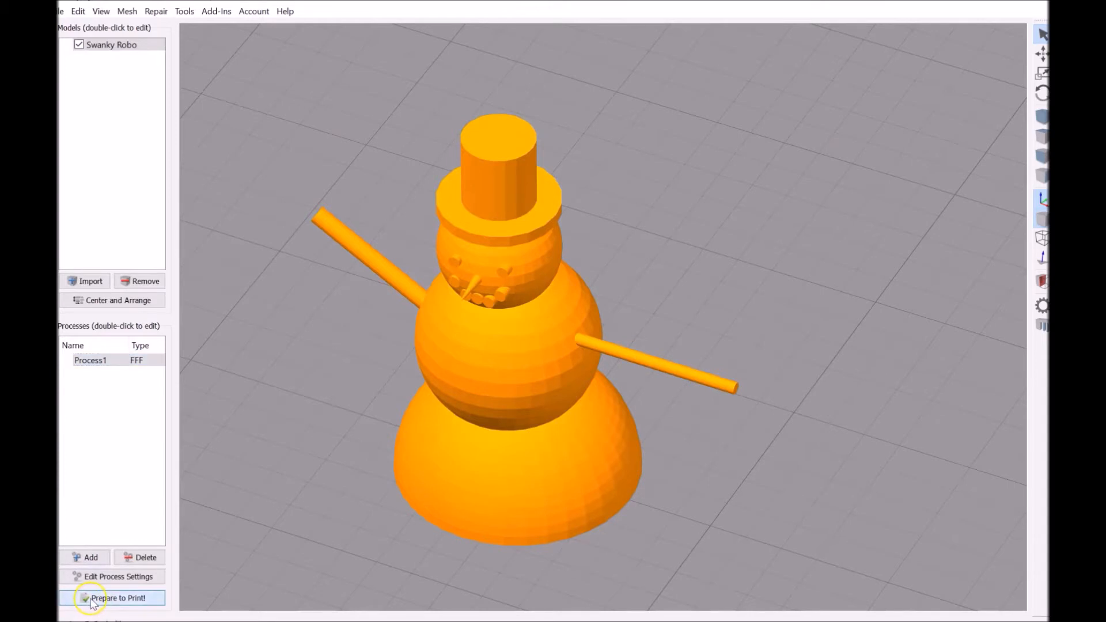
left_click(115, 597)
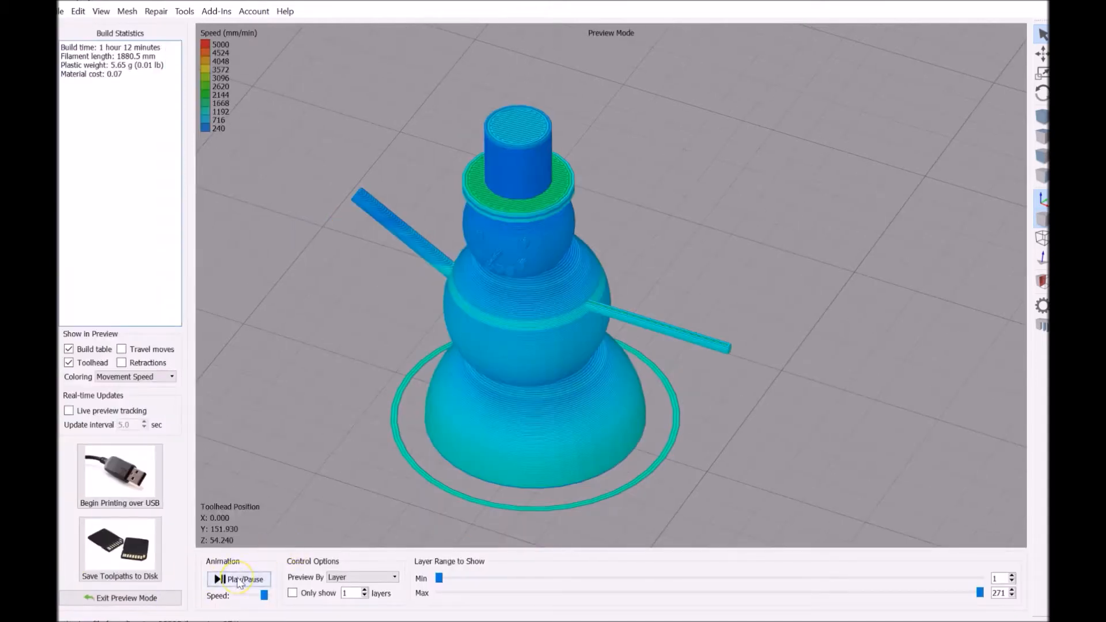
left_click(239, 579)
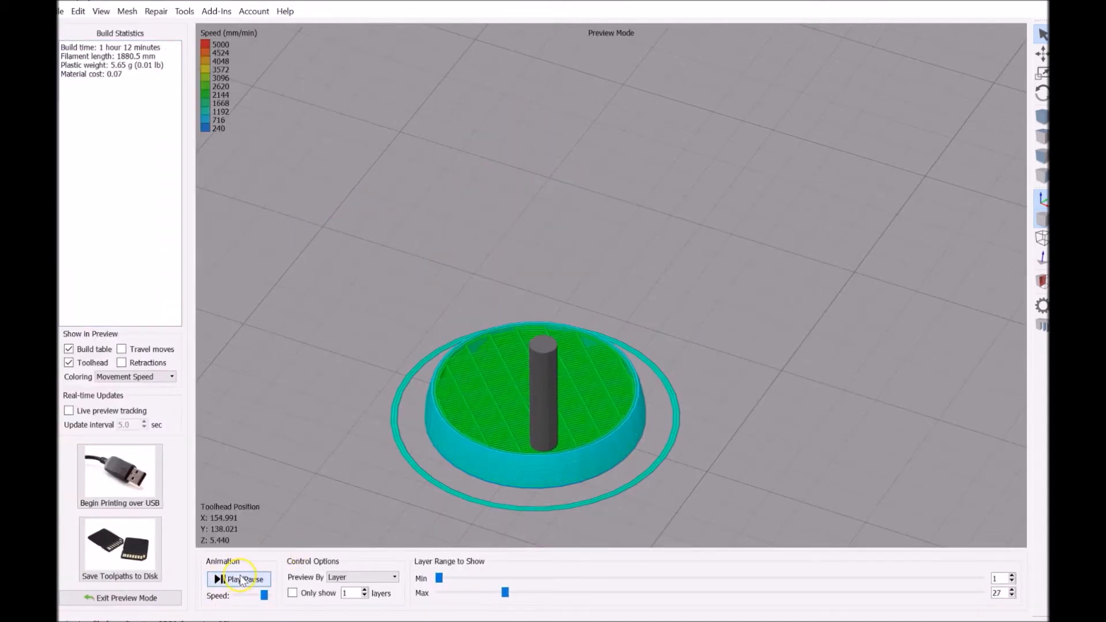
left_click(240, 579)
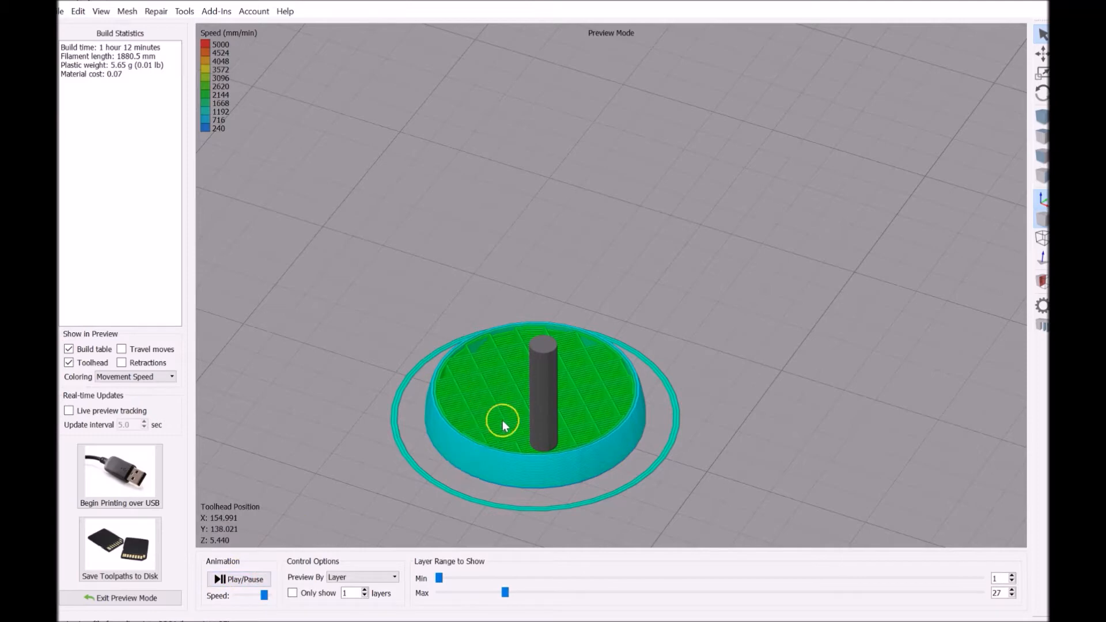
mouse_move(621, 434)
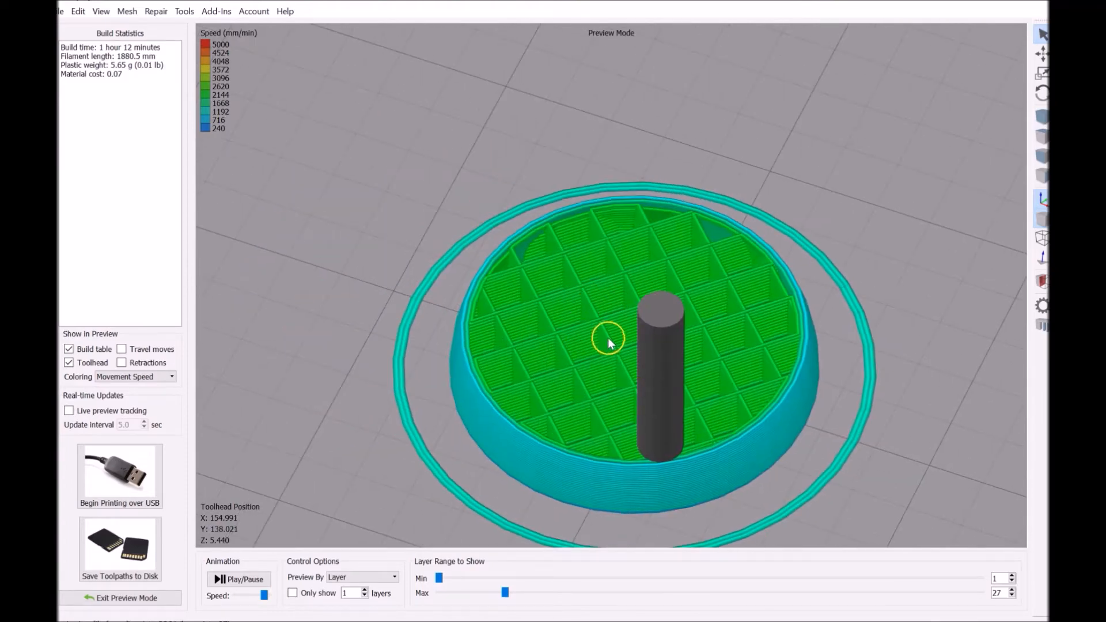
left_click(126, 597)
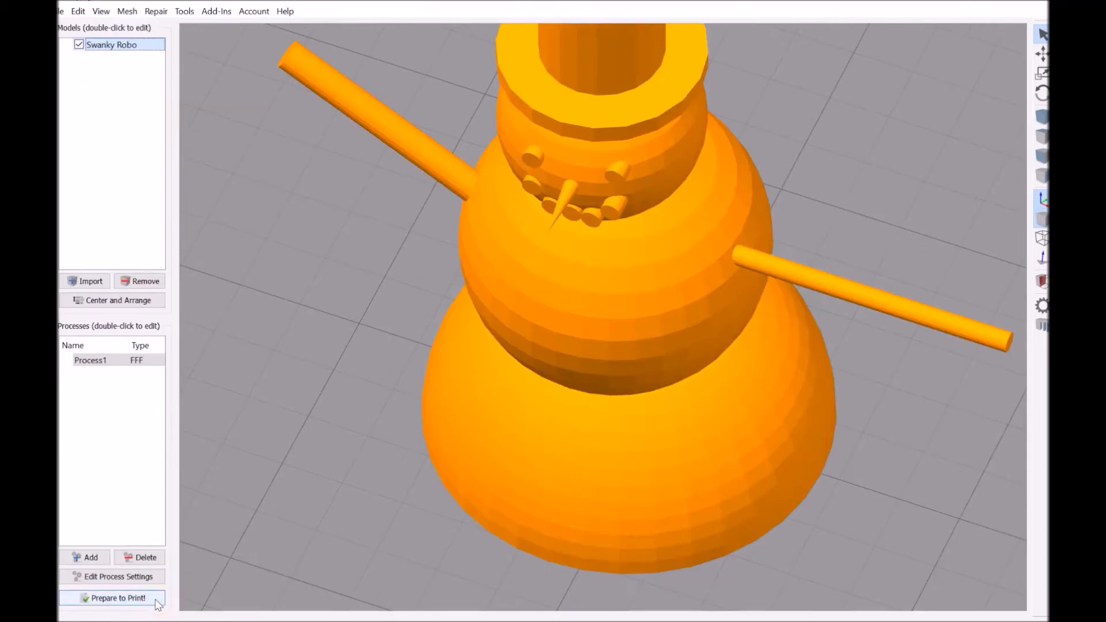
- Raise Process1's infill percentage to 40% and confirm the settings
double_click(90, 359)
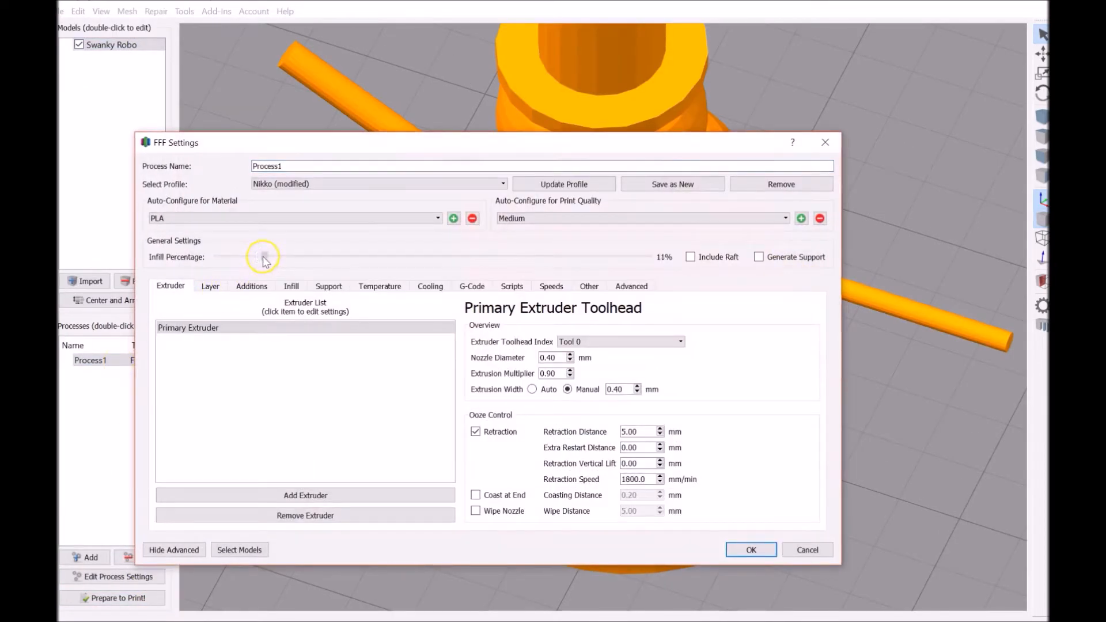
left_click_drag(263, 255, 398, 255)
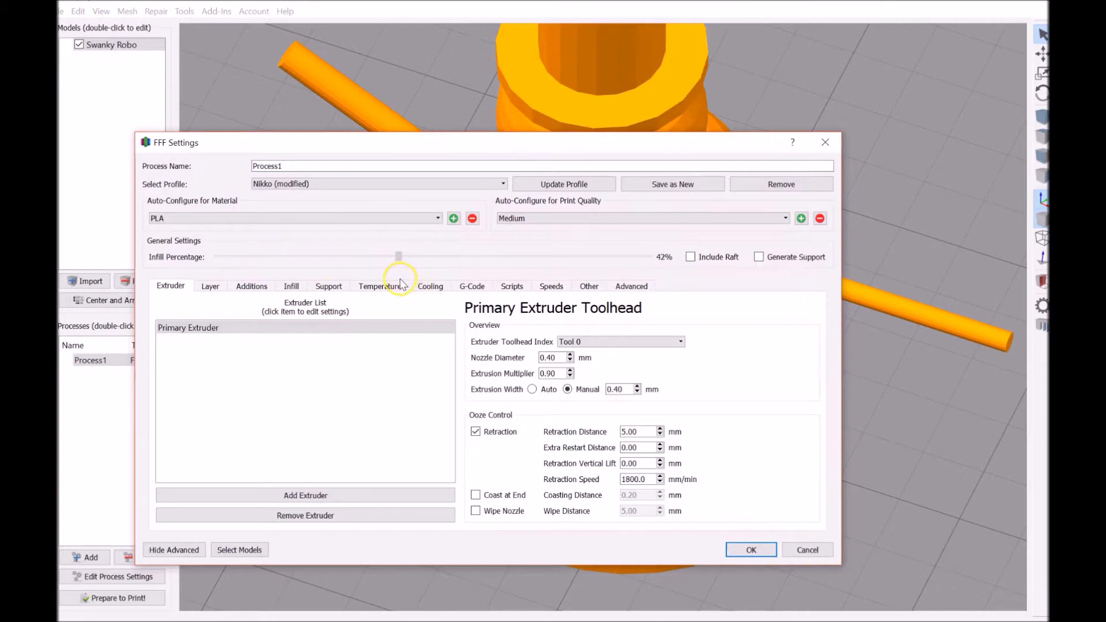
left_click_drag(399, 256, 388, 256)
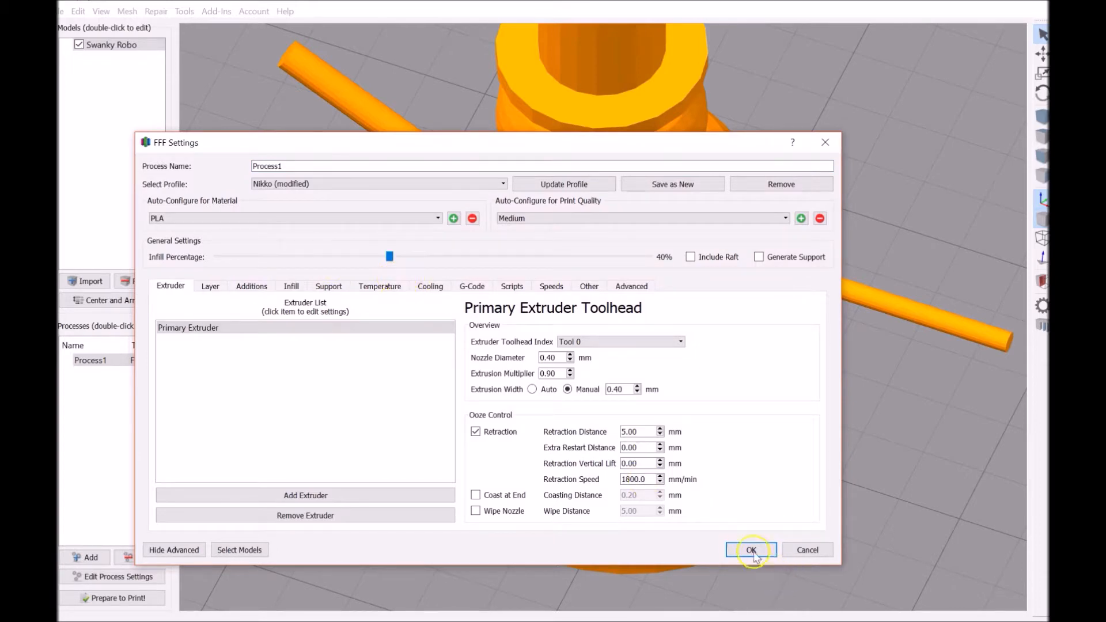
left_click(751, 549)
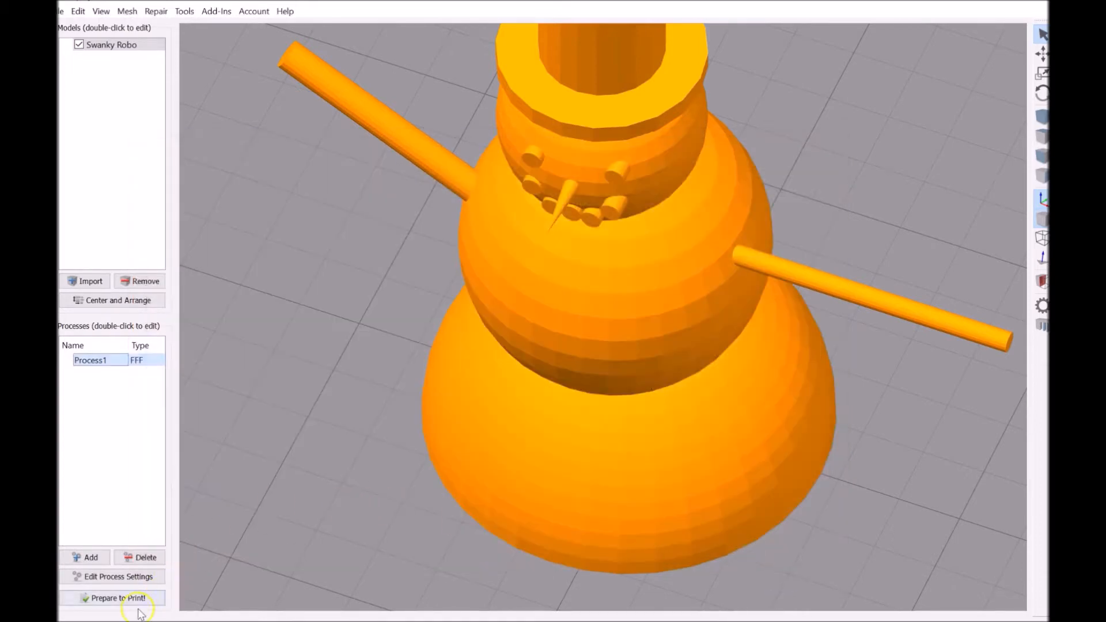
left_click(114, 597)
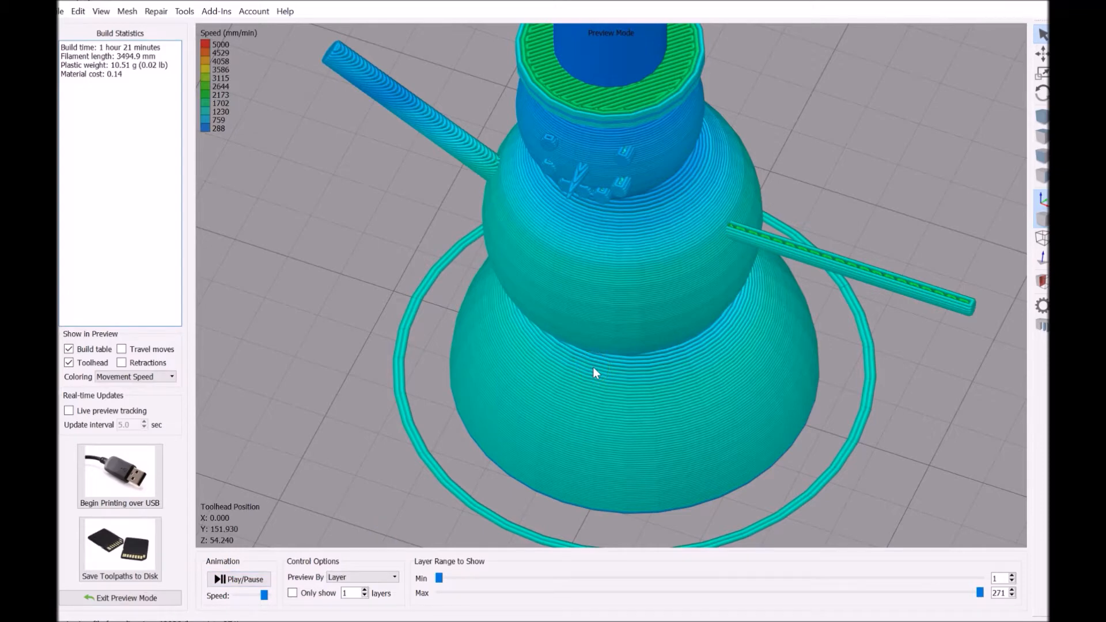
mouse_move(534, 254)
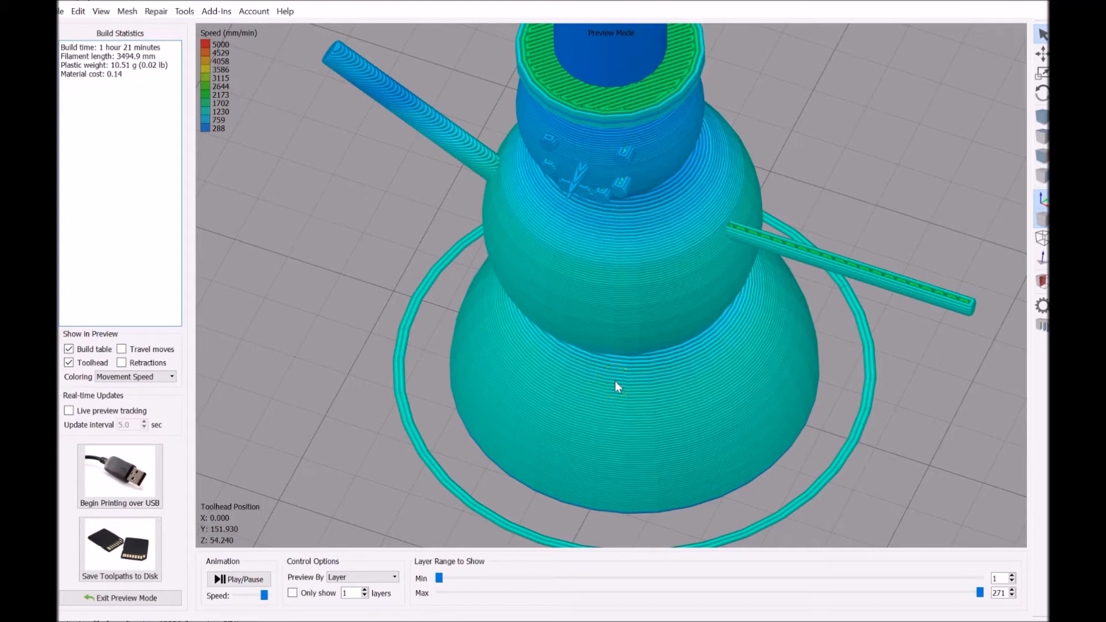
mouse_move(458, 465)
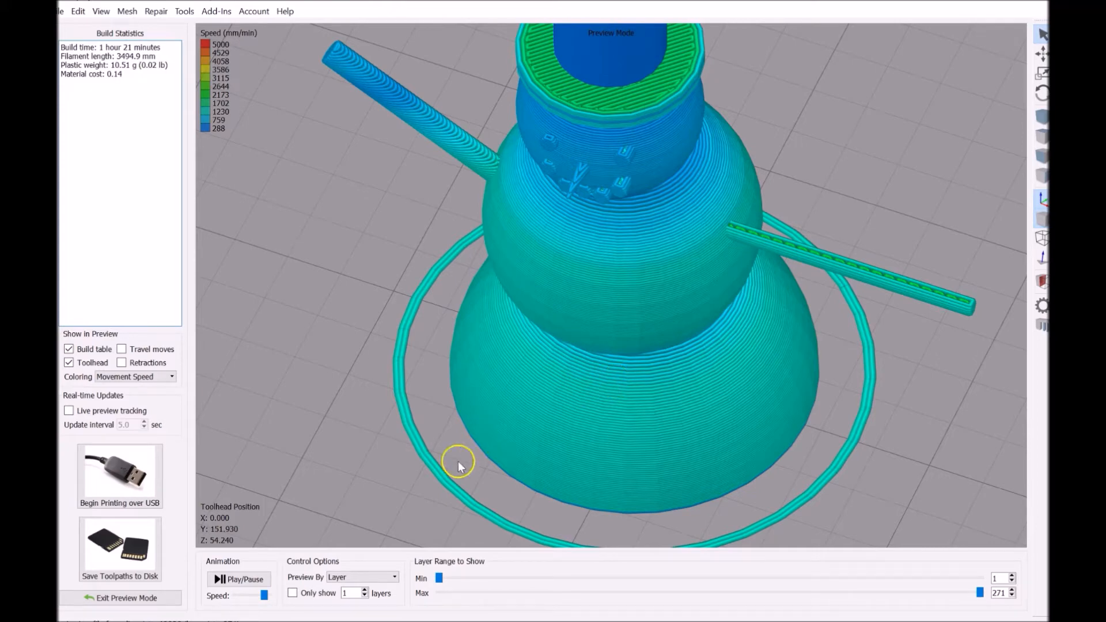
left_click(238, 578)
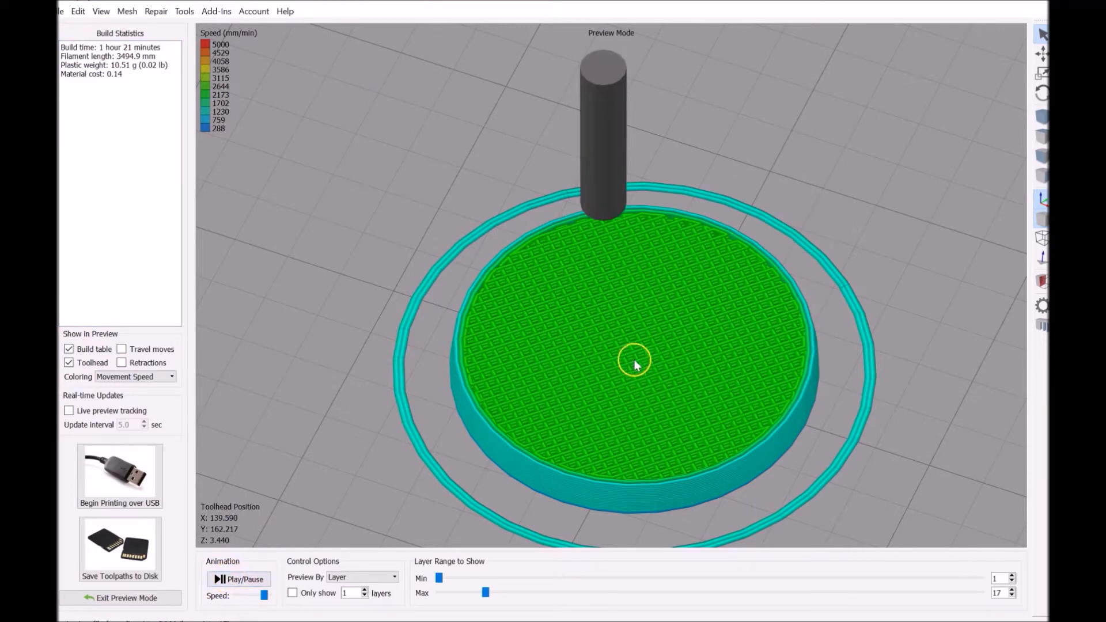
mouse_move(606, 263)
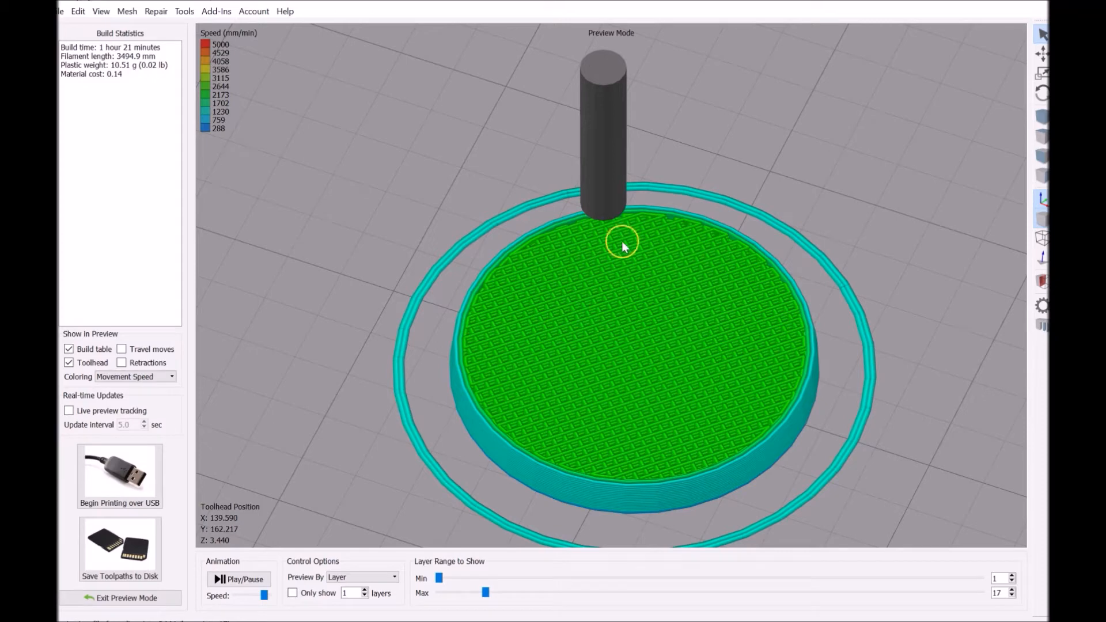
mouse_move(684, 415)
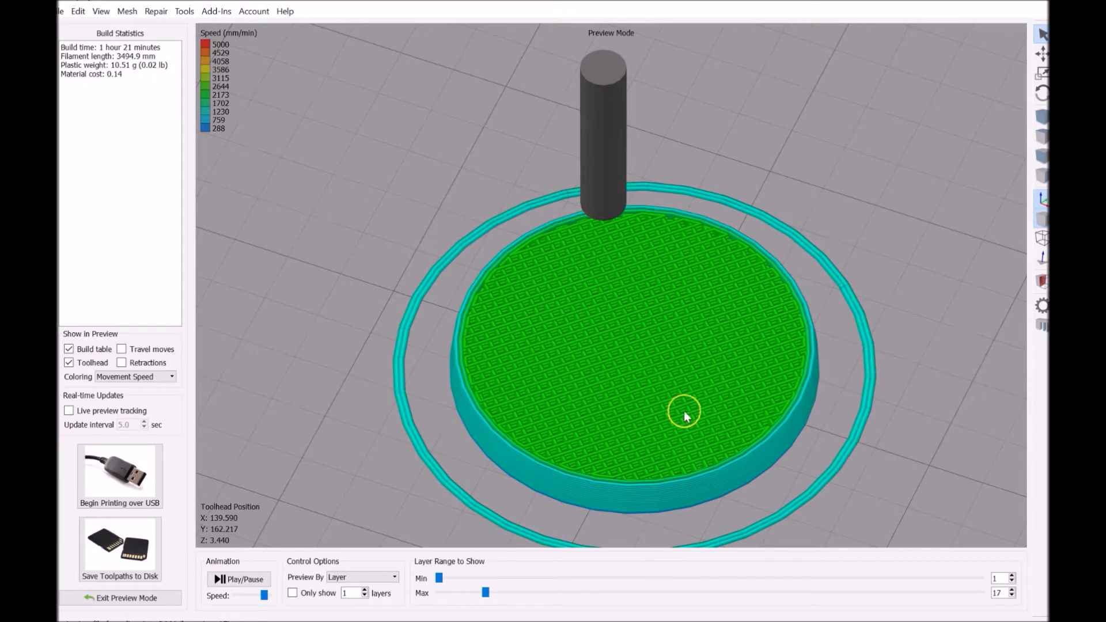
mouse_move(582, 258)
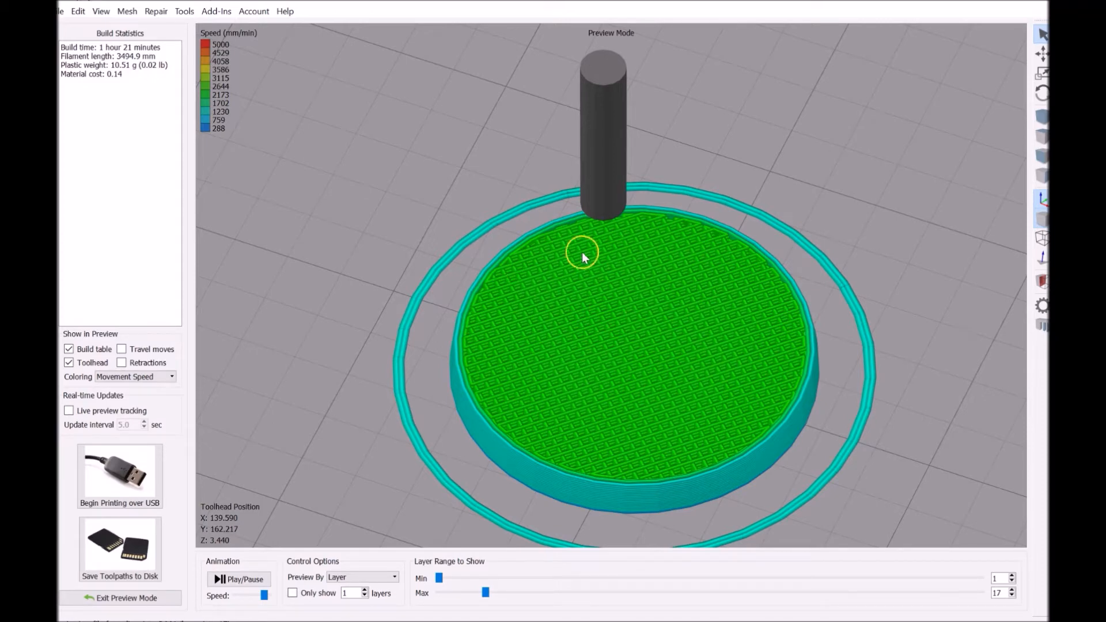
mouse_move(659, 465)
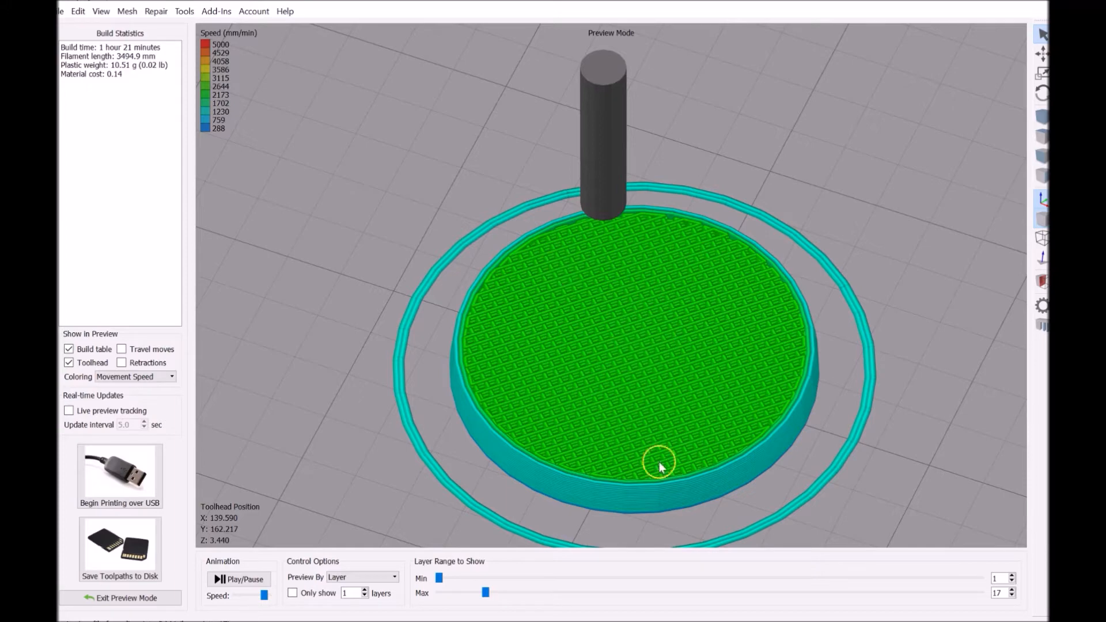
mouse_move(649, 338)
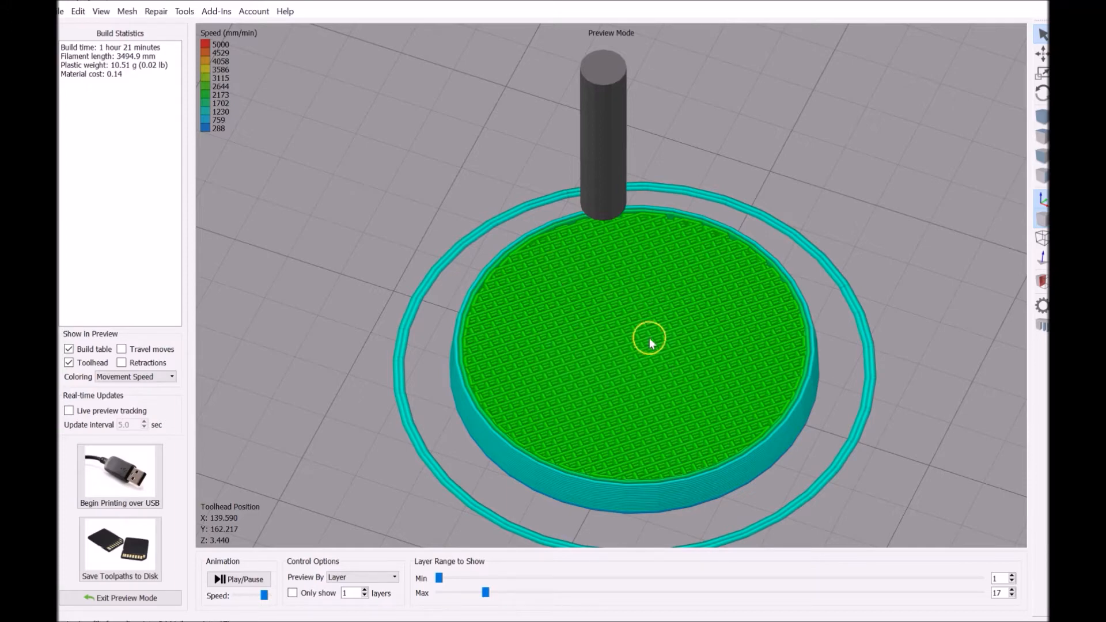
mouse_move(726, 396)
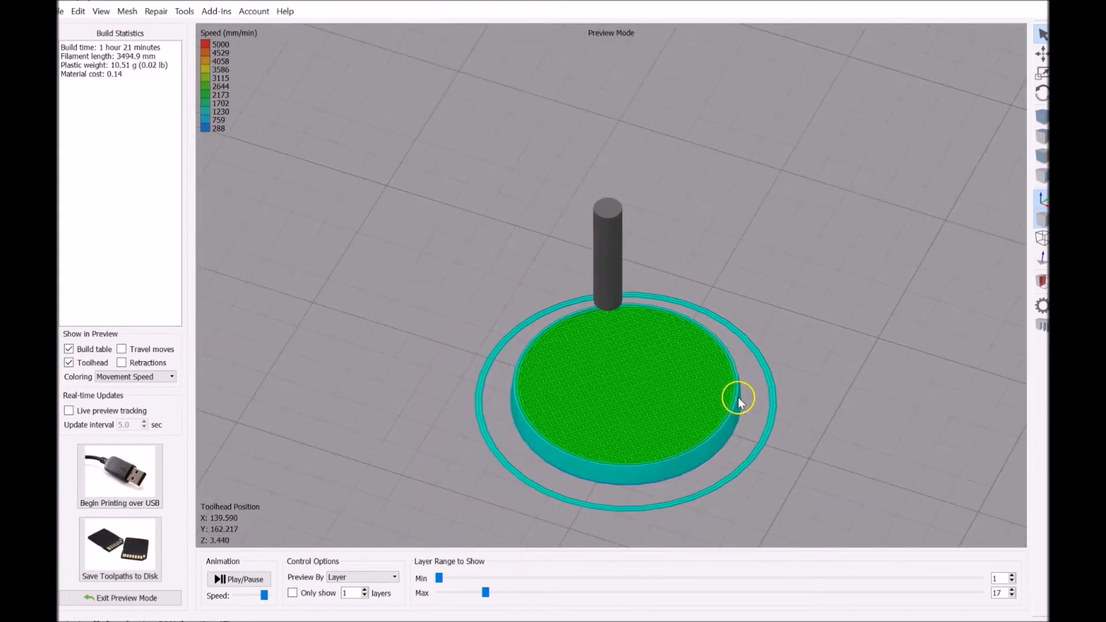
- Exit the 40% infill toolpath preview back to the snowman on the build plate
left_click(119, 598)
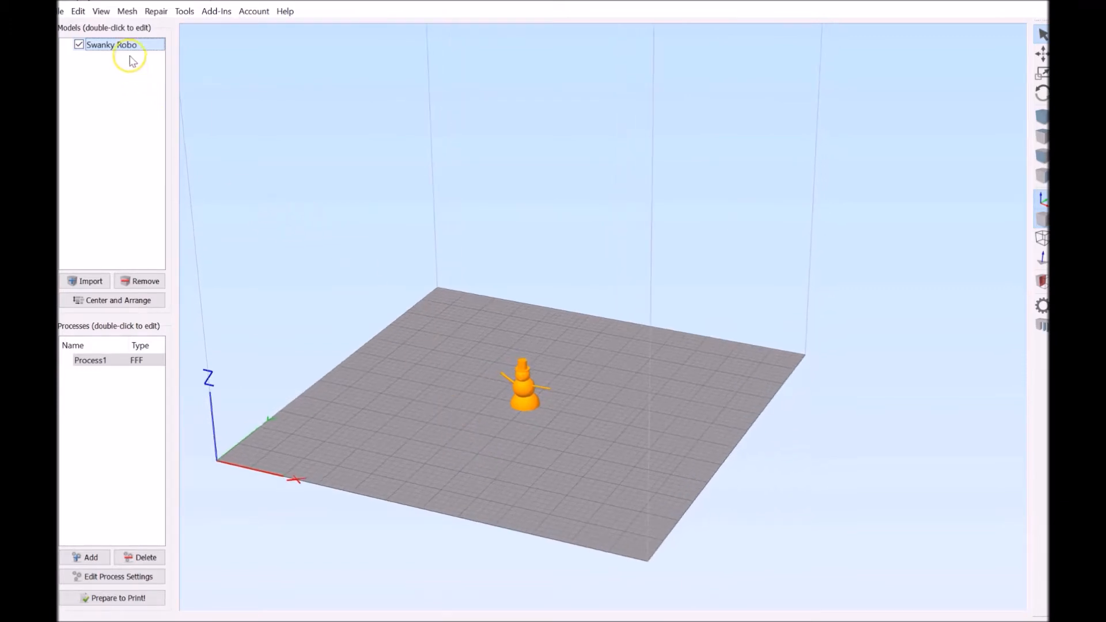
mouse_move(111, 44)
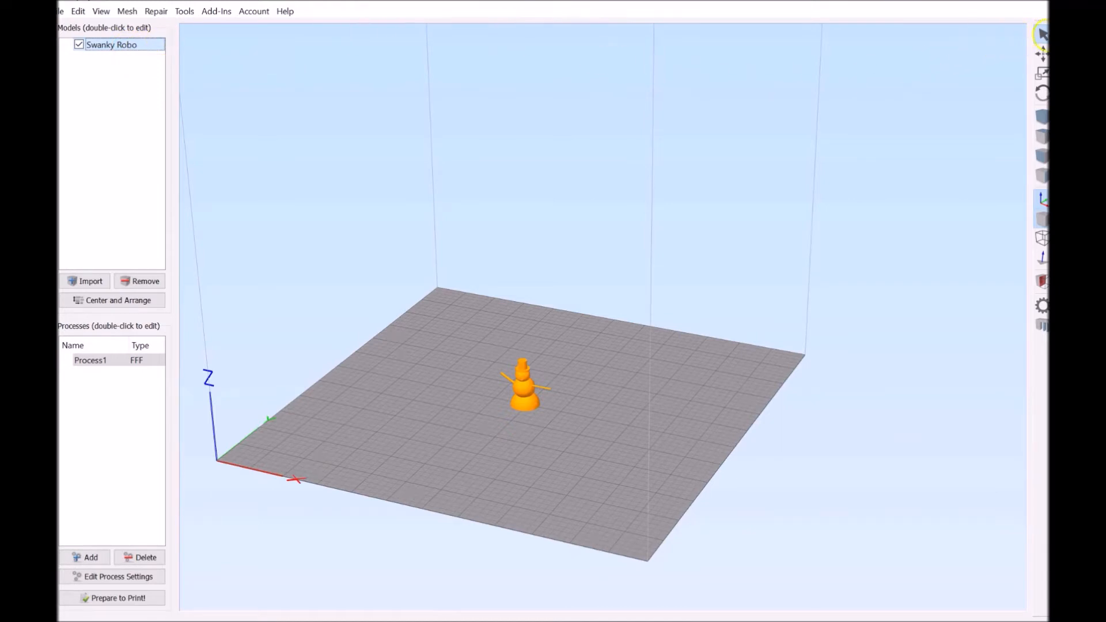
mouse_move(1042, 75)
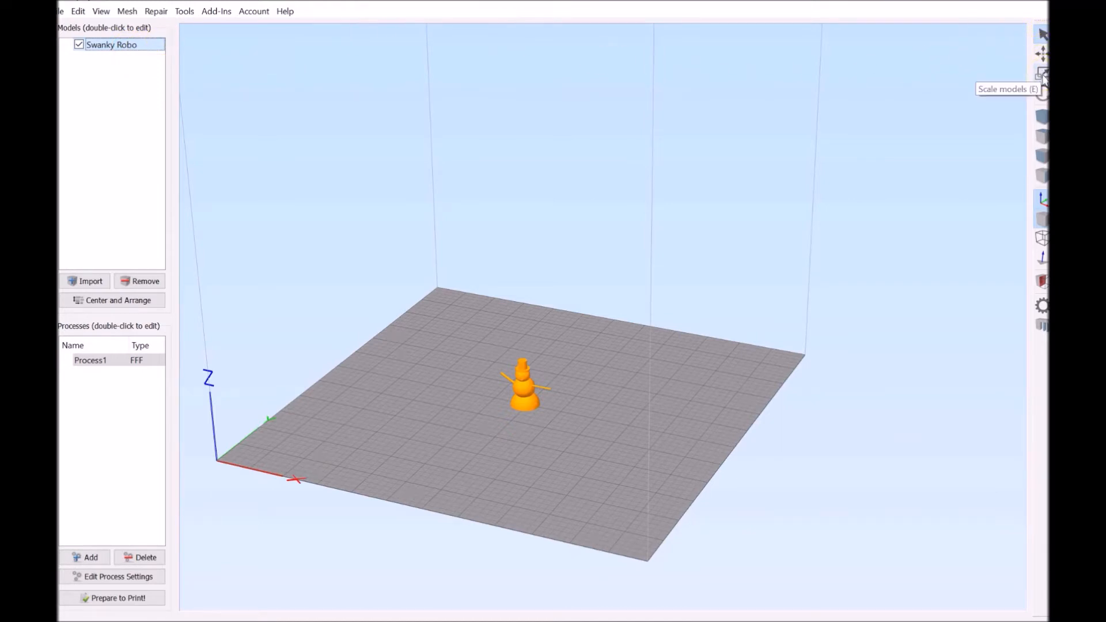
mouse_move(952, 93)
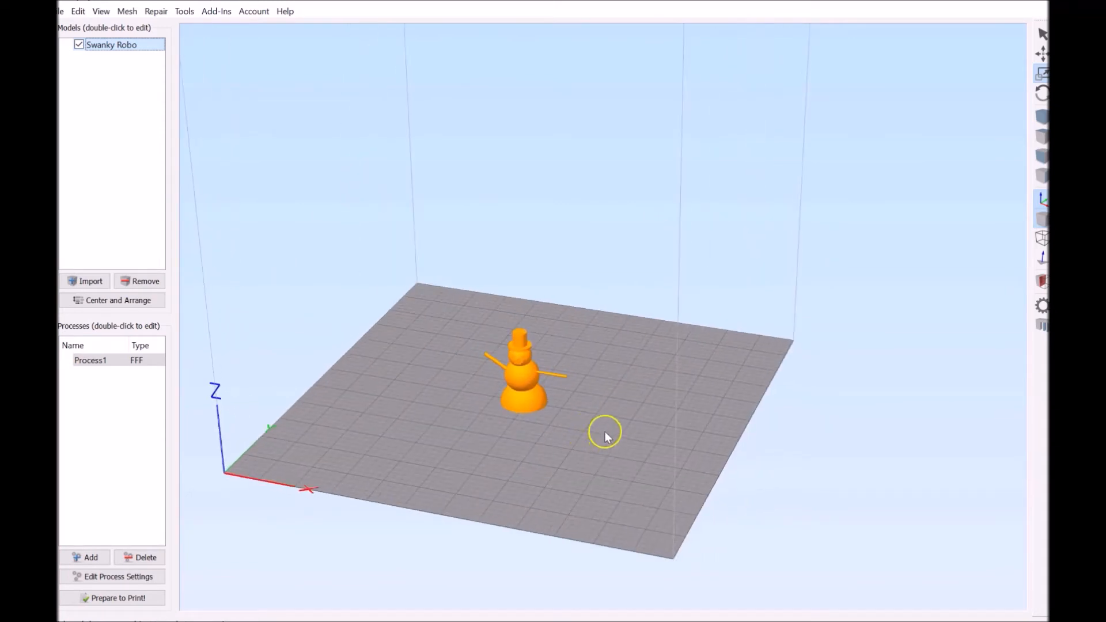
mouse_move(318, 409)
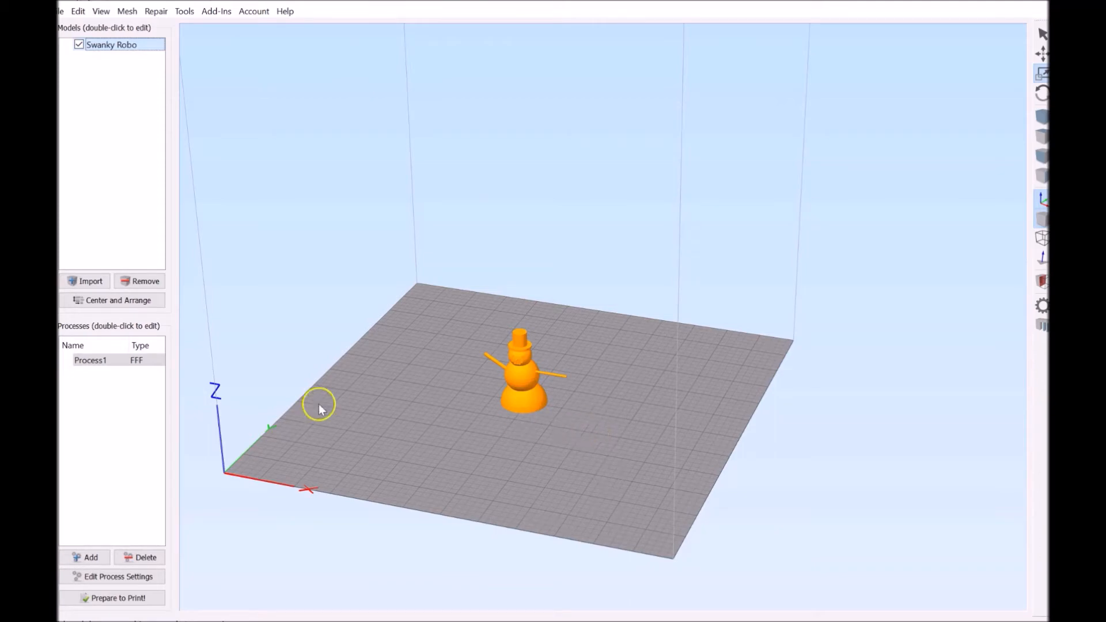
- Select the Process1 print process in the Processes list
left_click(90, 360)
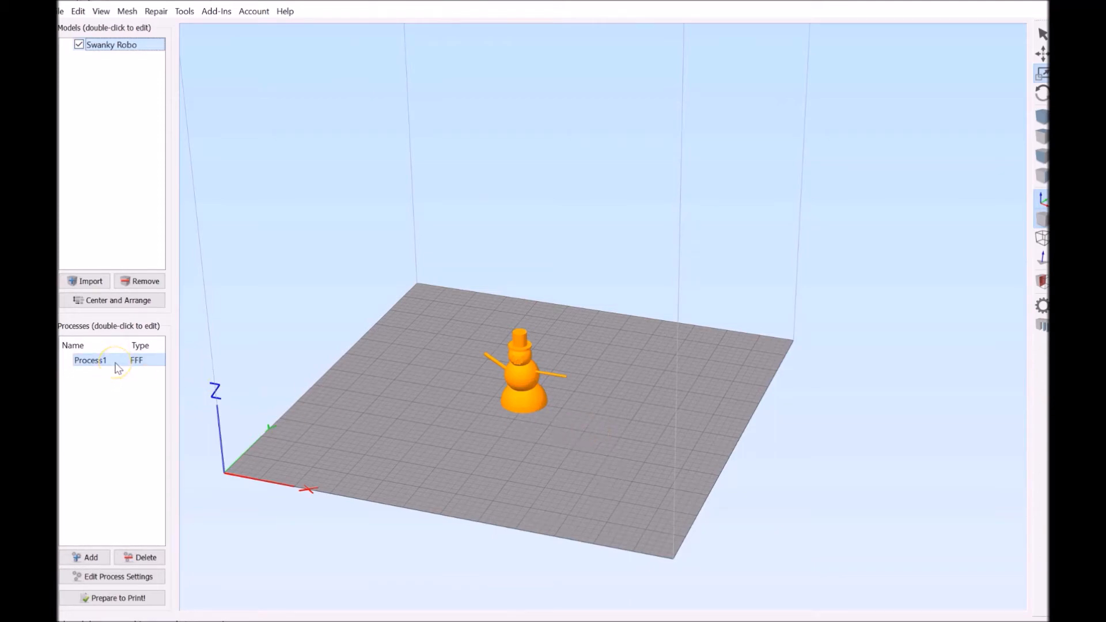
- Bring up Process1's FFF settings on the Layer tab showing 0.2 mm layer height
double_click(90, 360)
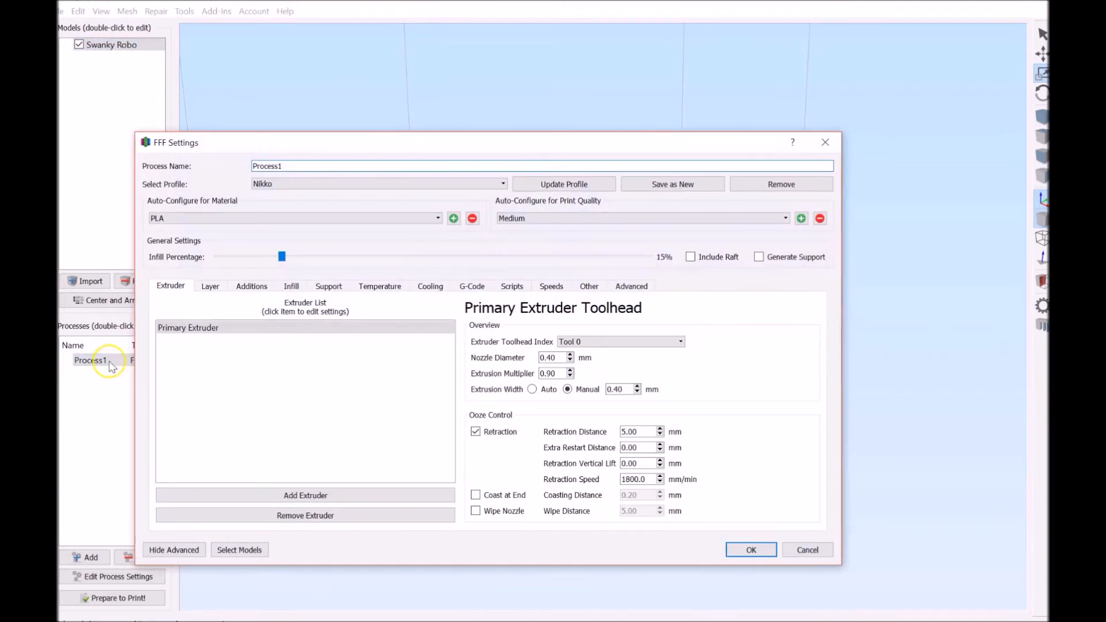
left_click(209, 285)
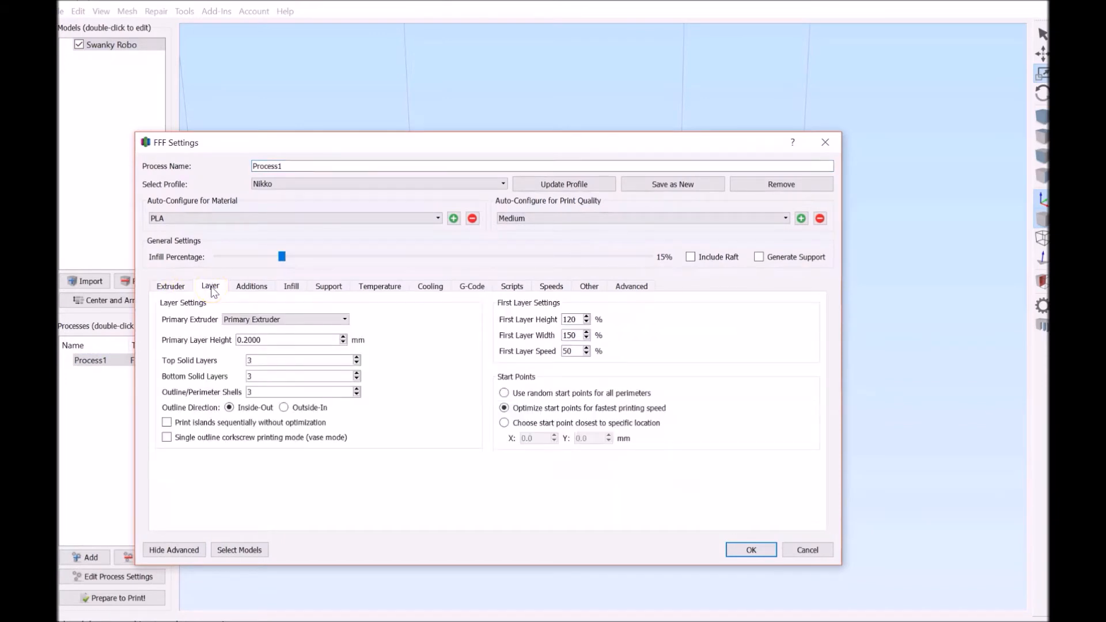
mouse_move(267, 333)
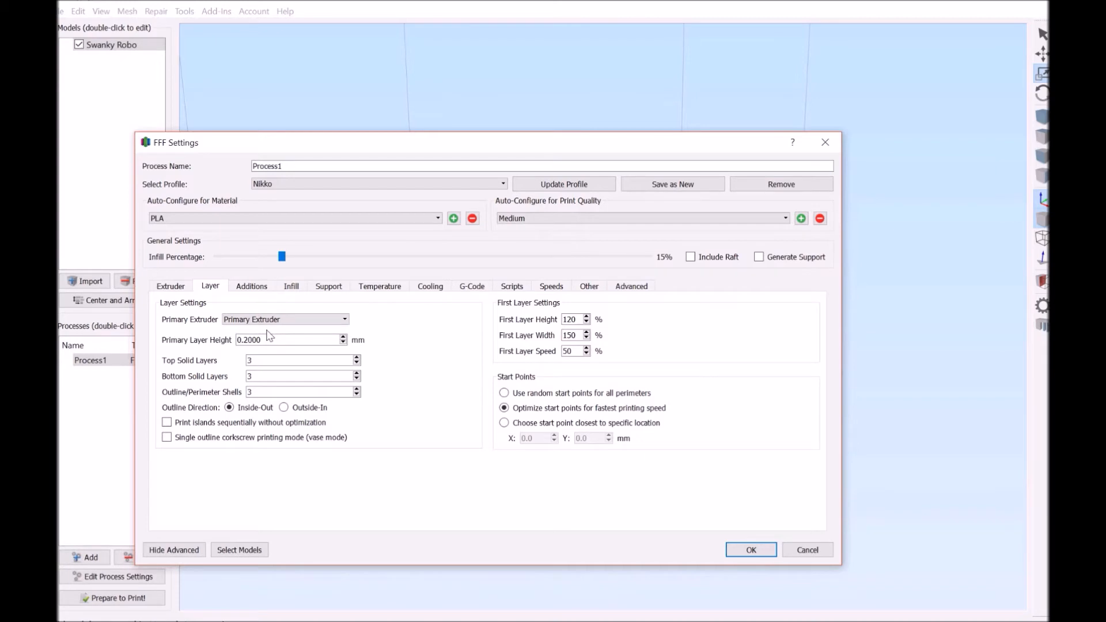
mouse_move(296, 351)
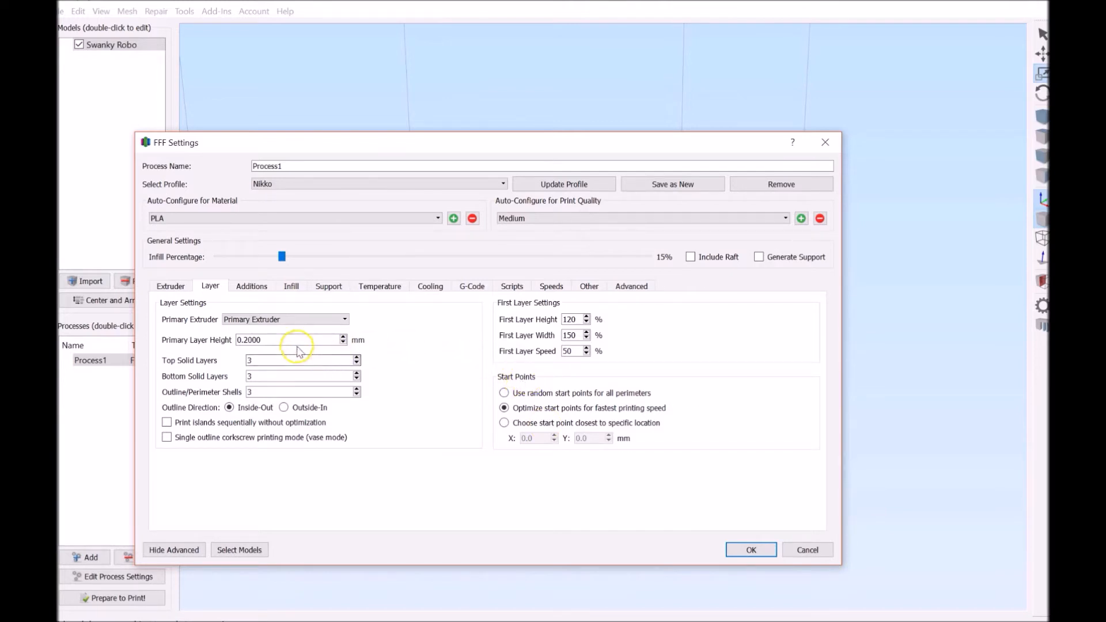
mouse_move(291, 339)
type("0.100")
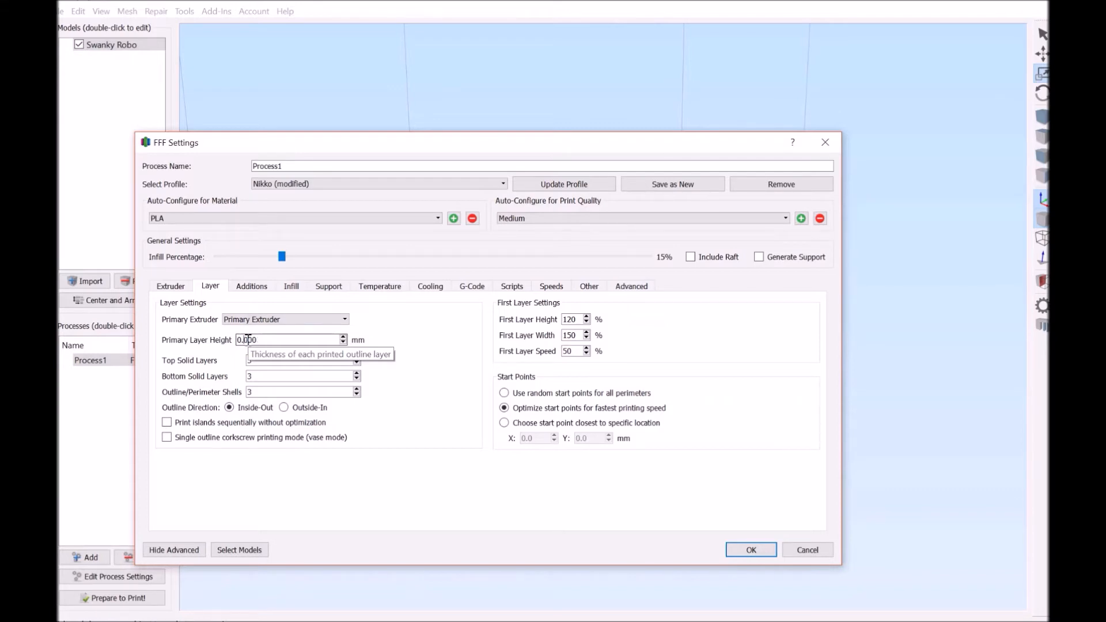
- Enter 0.2000 mm as the layer height in Process1's layer settings
type("0.2000")
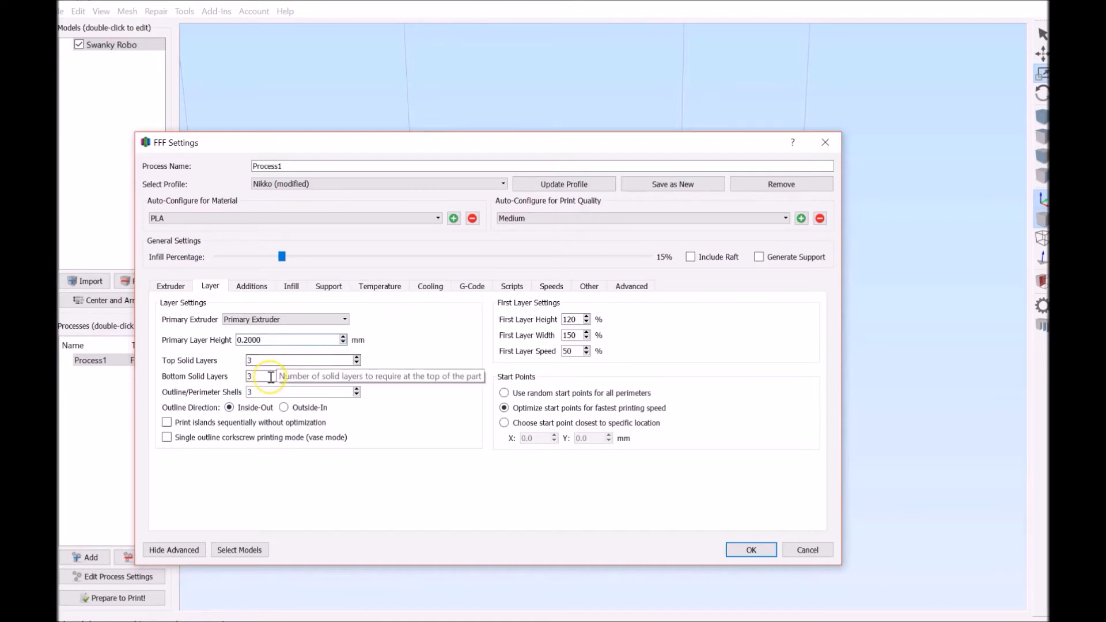
mouse_move(270, 376)
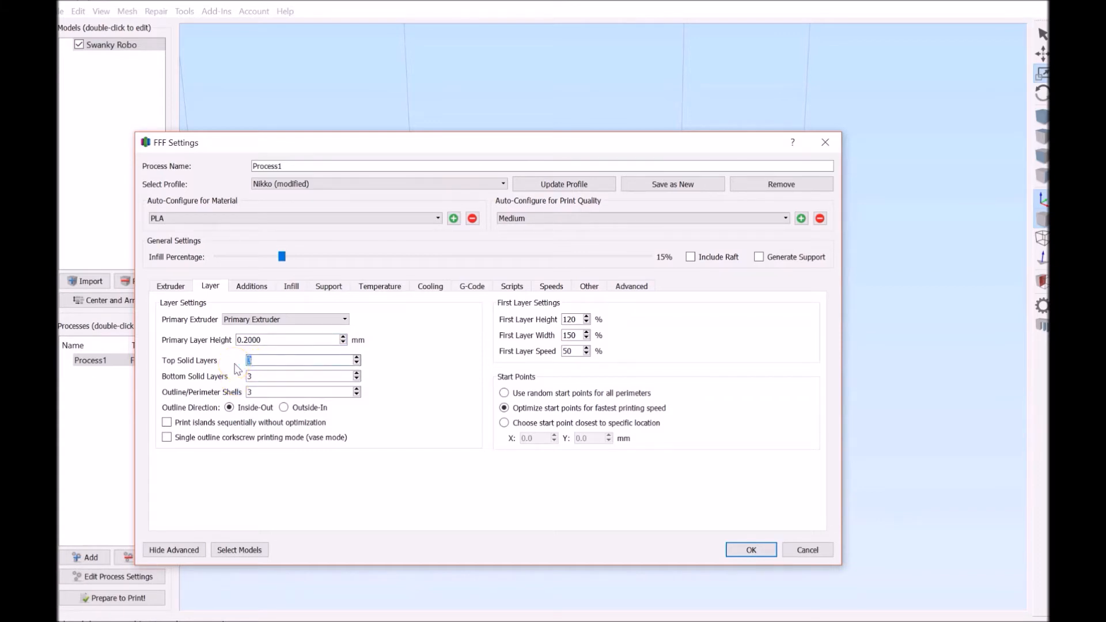
mouse_move(314, 477)
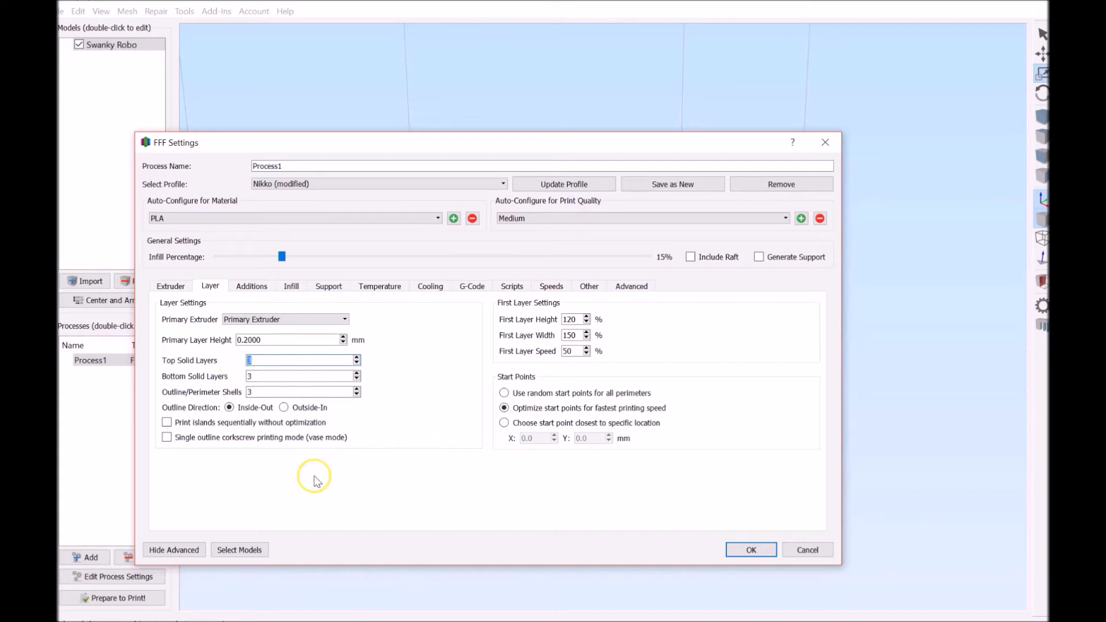
mouse_move(296, 493)
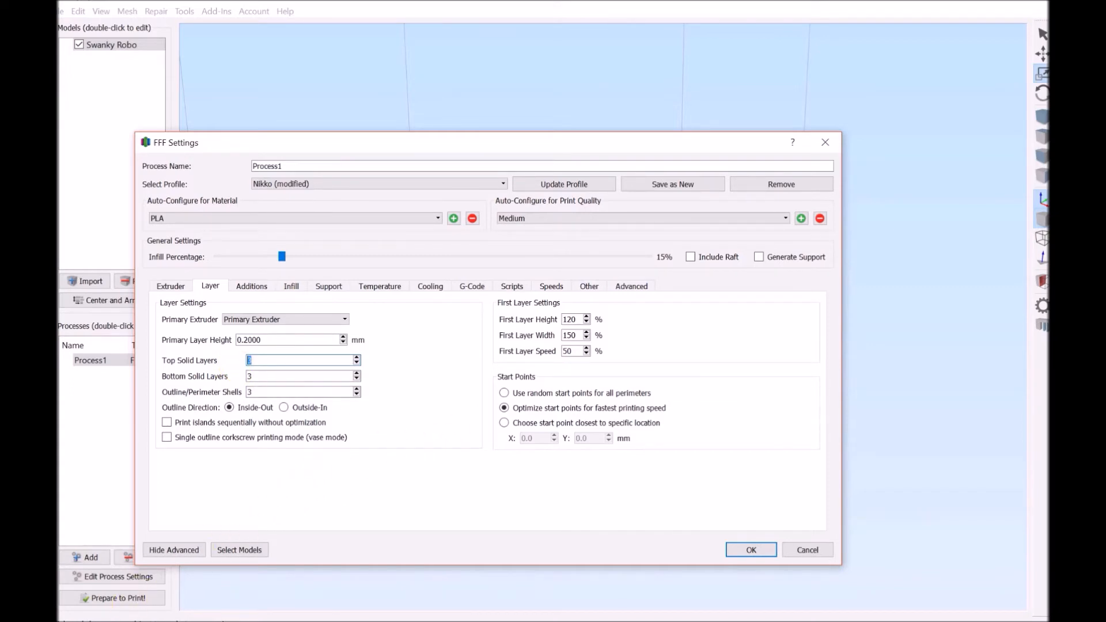
mouse_move(411, 477)
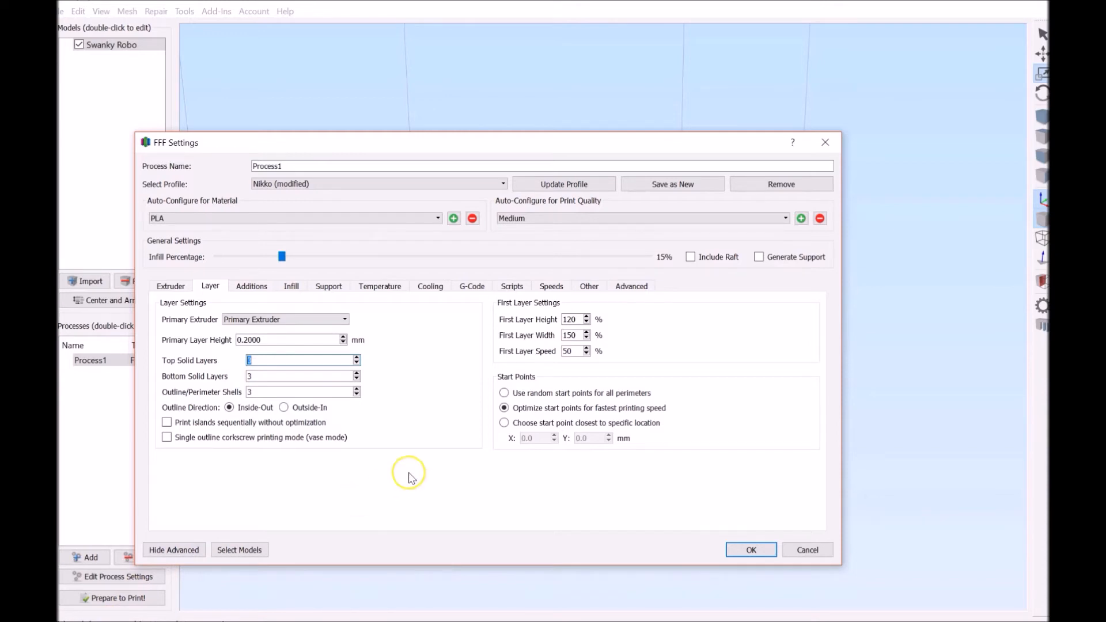
mouse_move(430, 384)
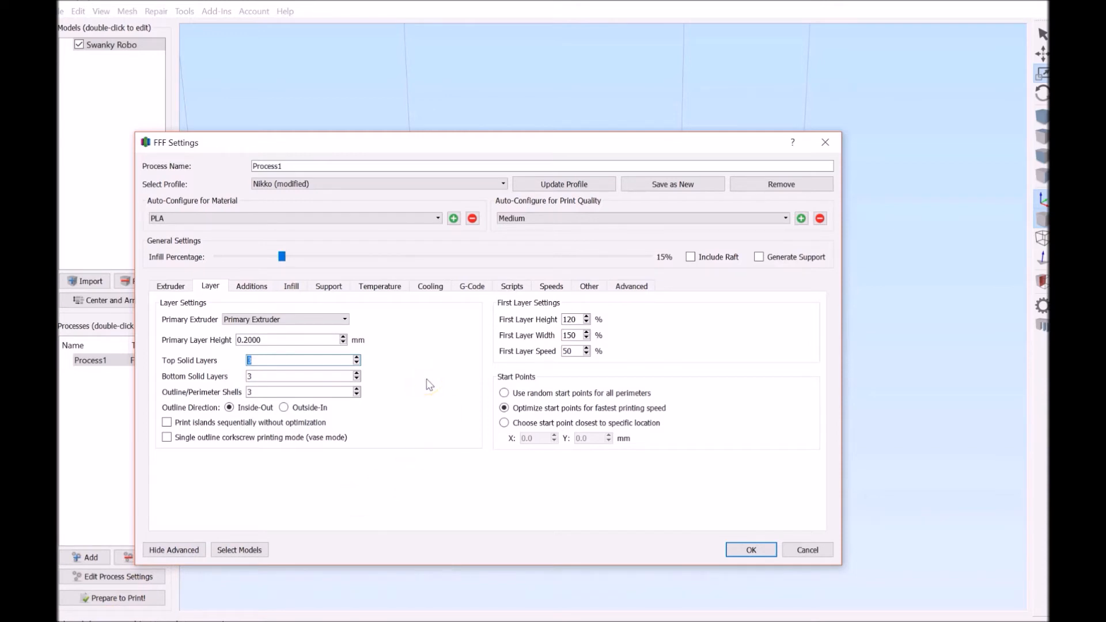
mouse_move(440, 384)
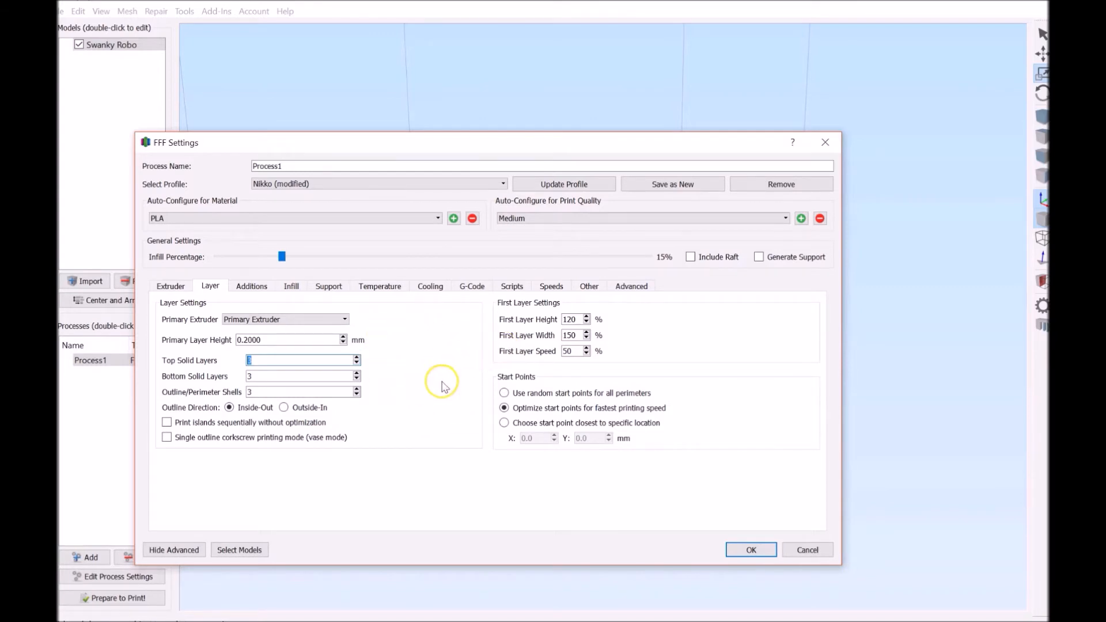
mouse_move(437, 343)
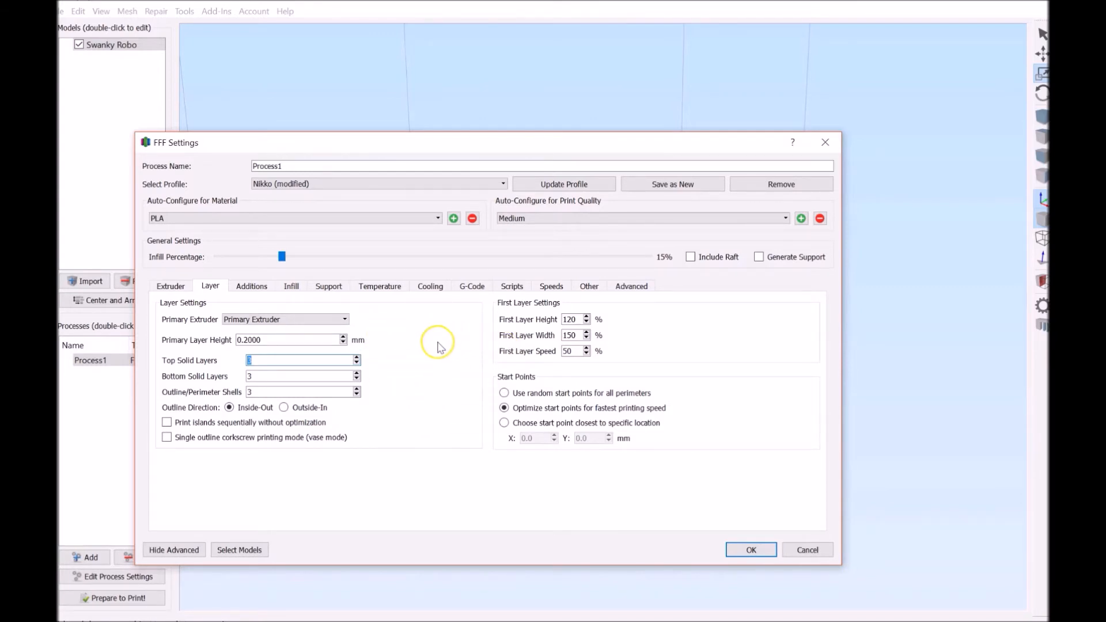
mouse_move(427, 342)
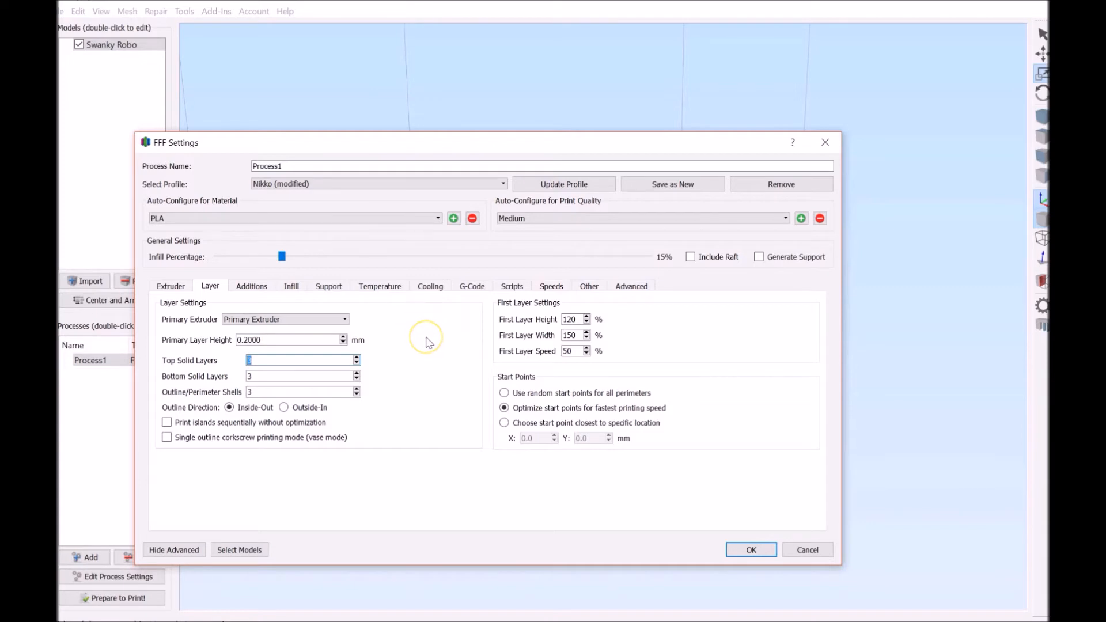
mouse_move(430, 341)
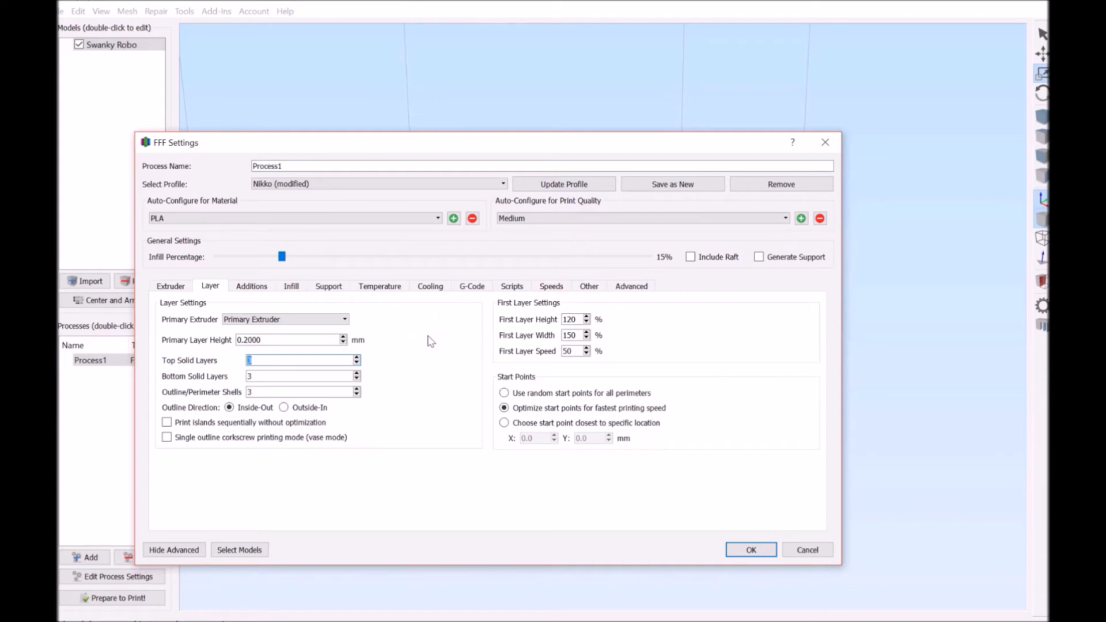
mouse_move(549, 387)
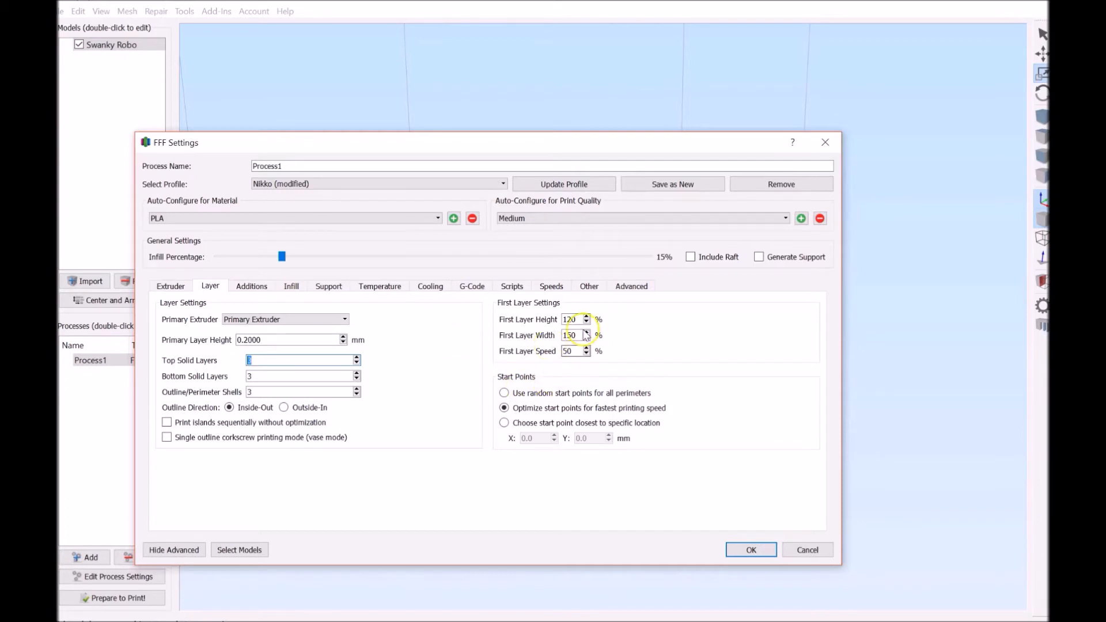
mouse_move(448, 349)
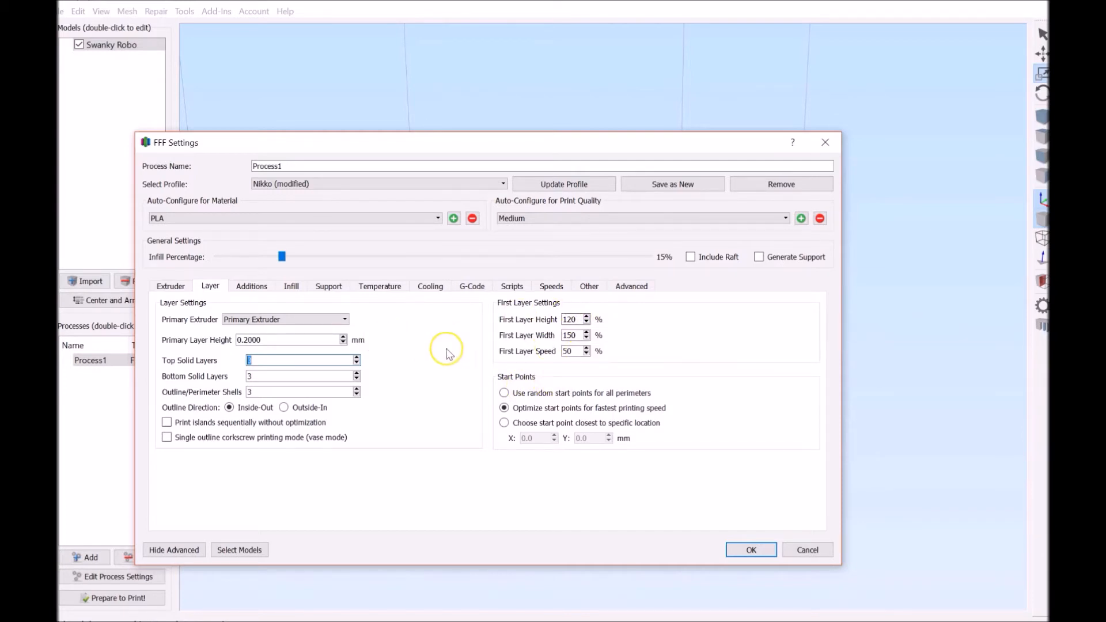
mouse_move(642, 327)
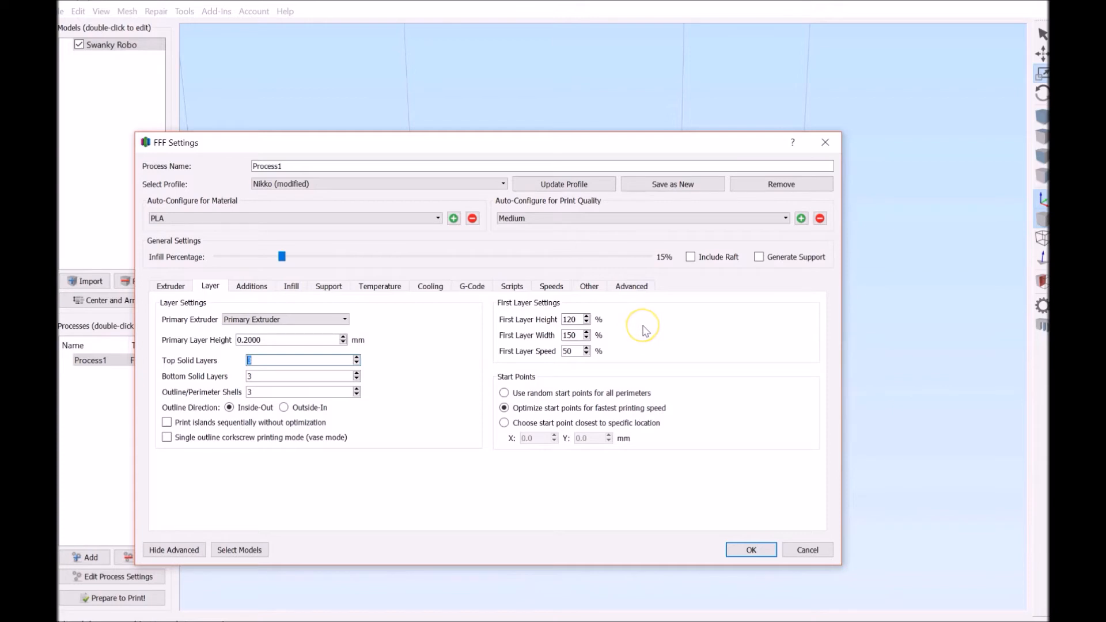
mouse_move(644, 331)
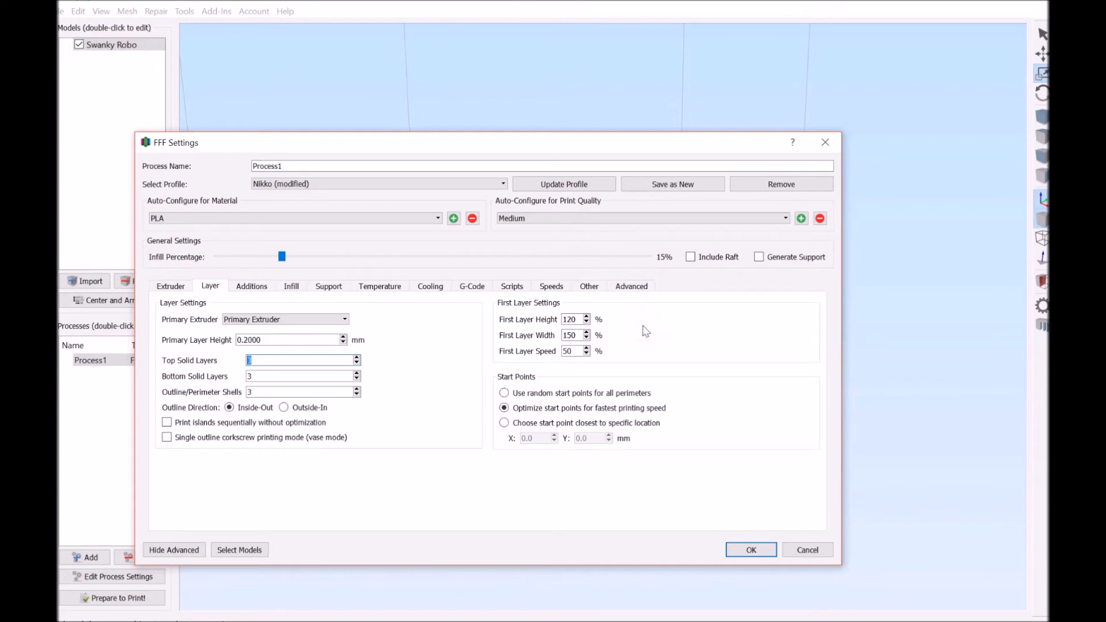
mouse_move(670, 312)
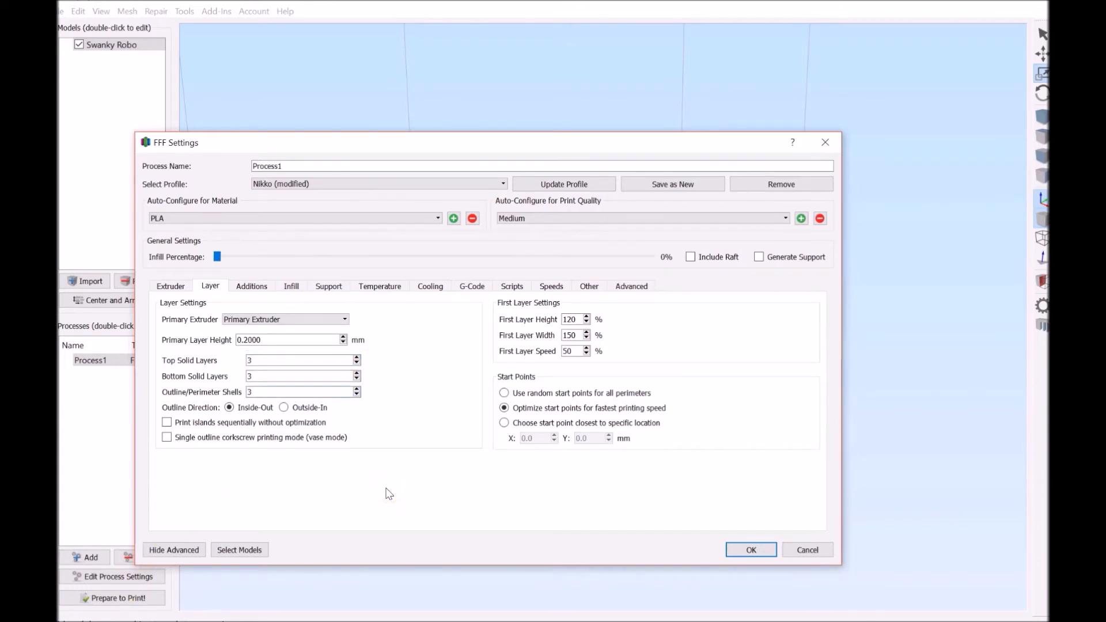
- Set Process1 to a single outline/perimeter shell and apply the settings
left_click(300, 392)
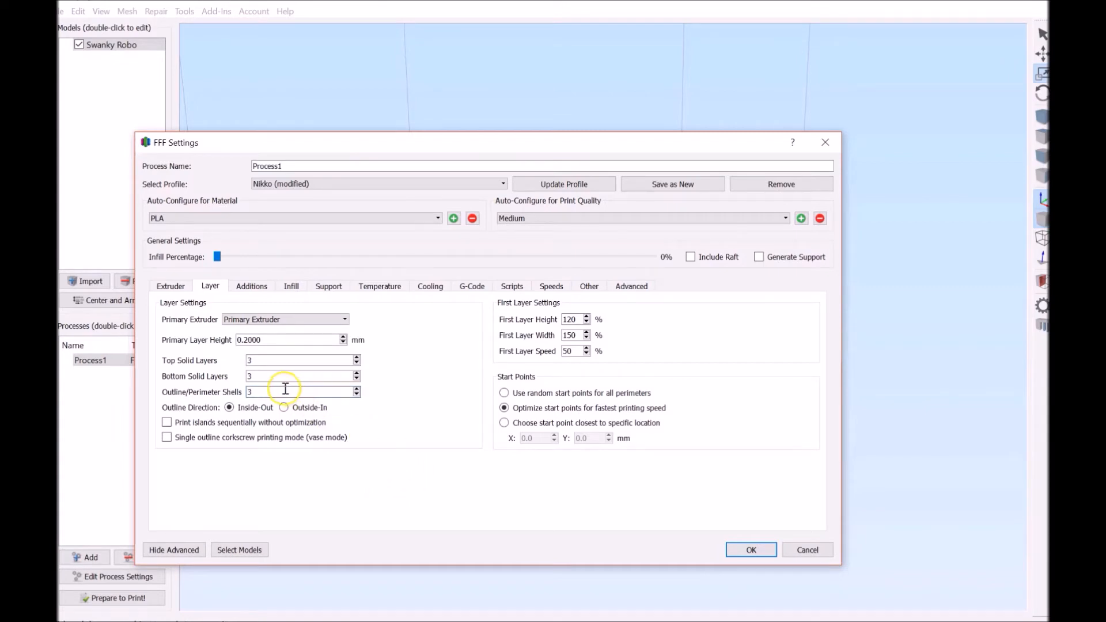
mouse_move(267, 392)
type("1")
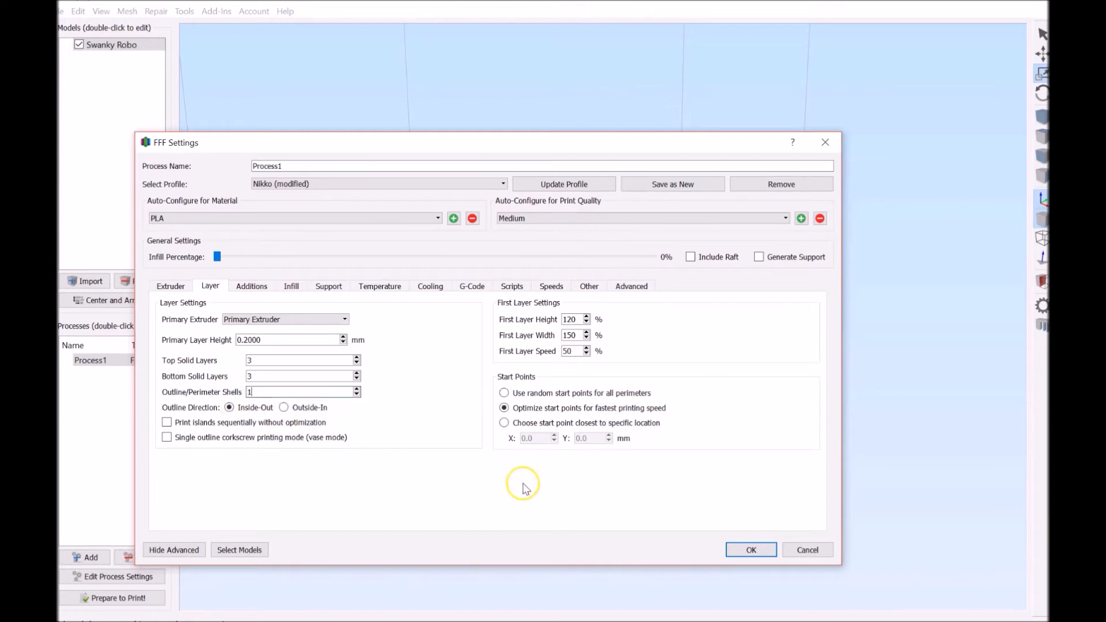
mouse_move(750, 550)
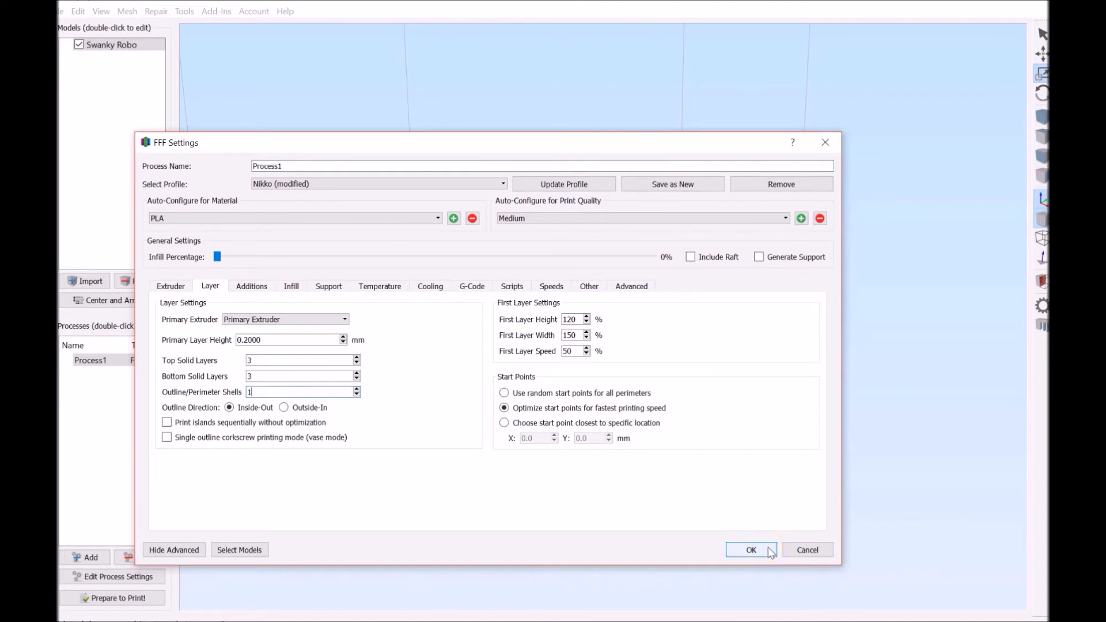
left_click(751, 549)
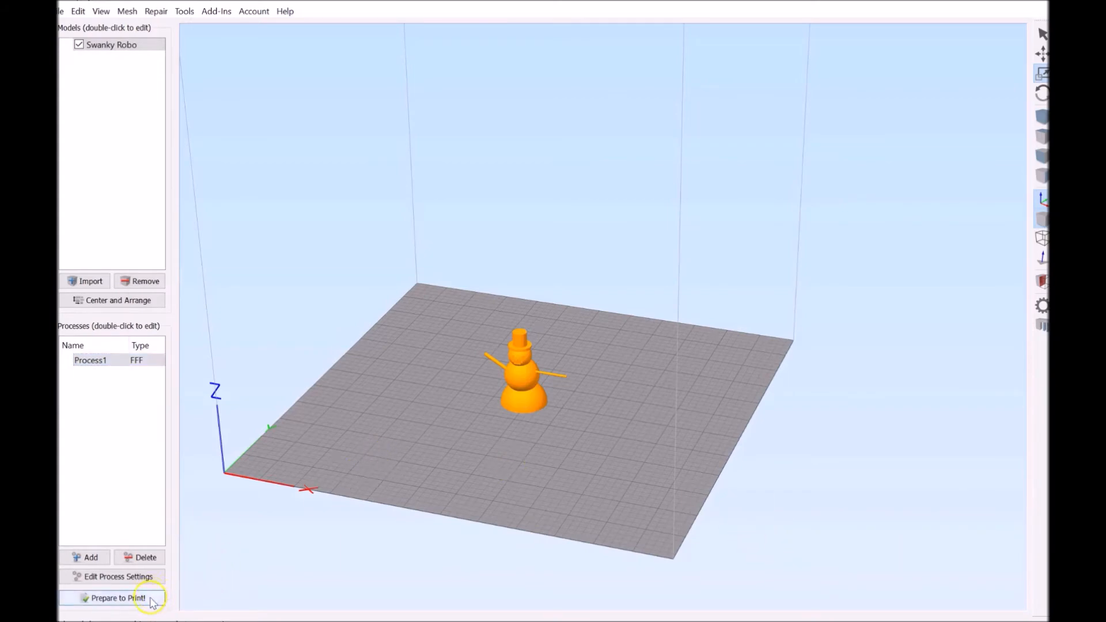
- Slice the single-shell snowman, play its layer animation, then exit the preview
left_click(117, 597)
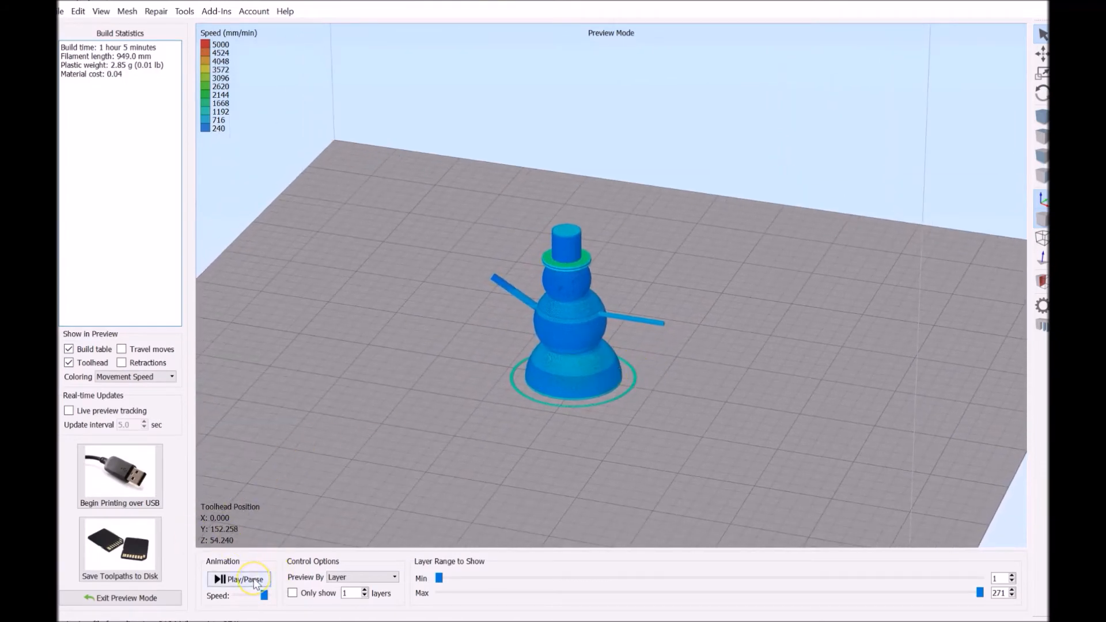
left_click(239, 579)
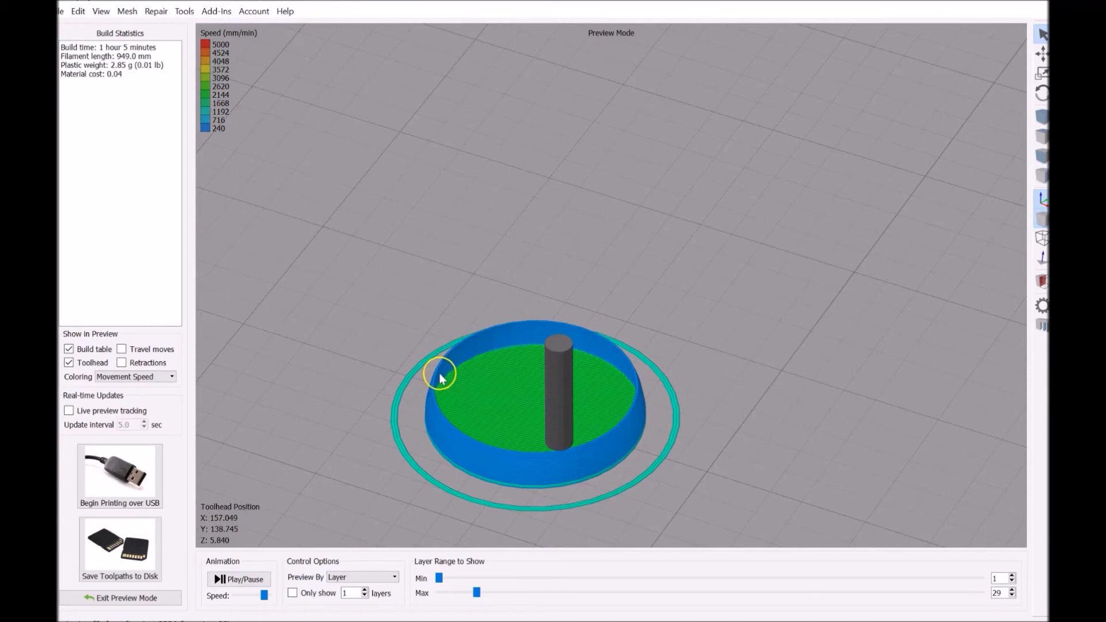
mouse_move(600, 433)
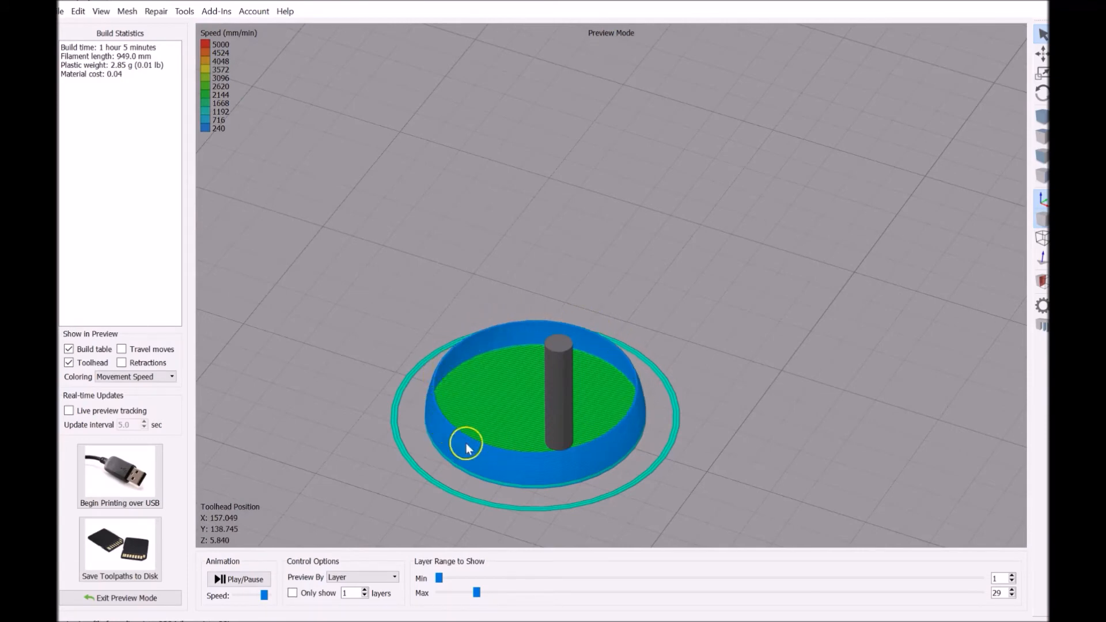
mouse_move(525, 428)
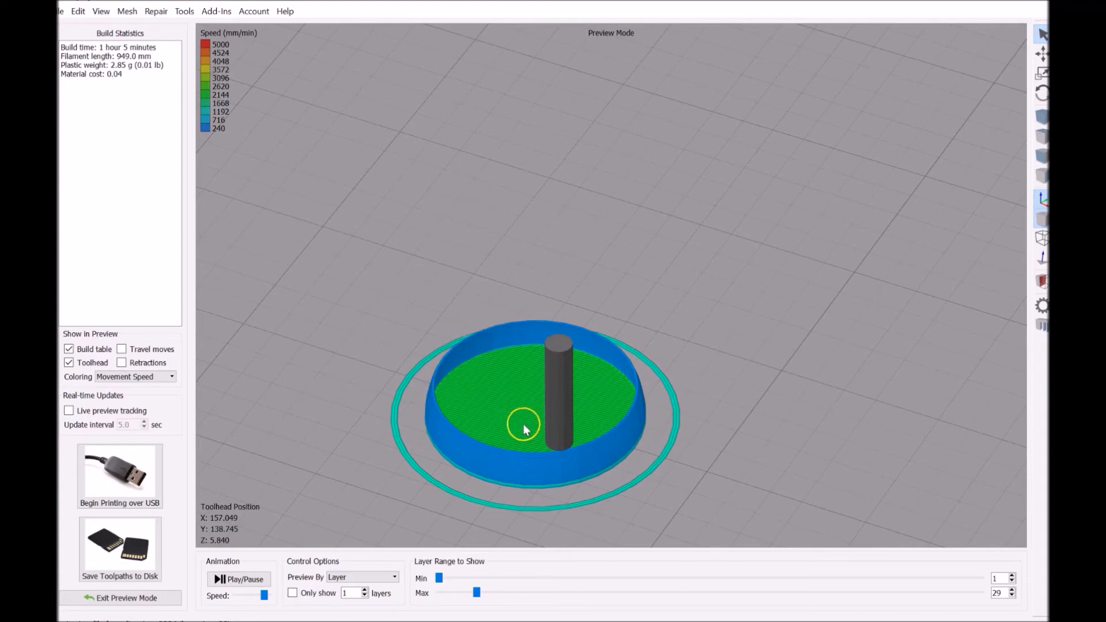
left_click(119, 598)
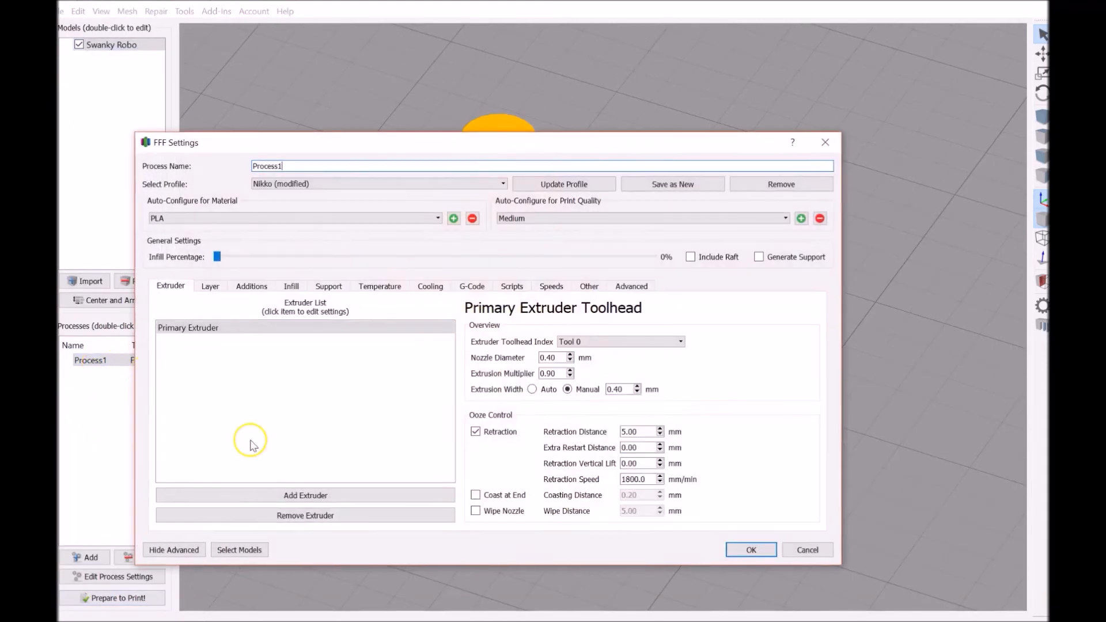
left_click(210, 286)
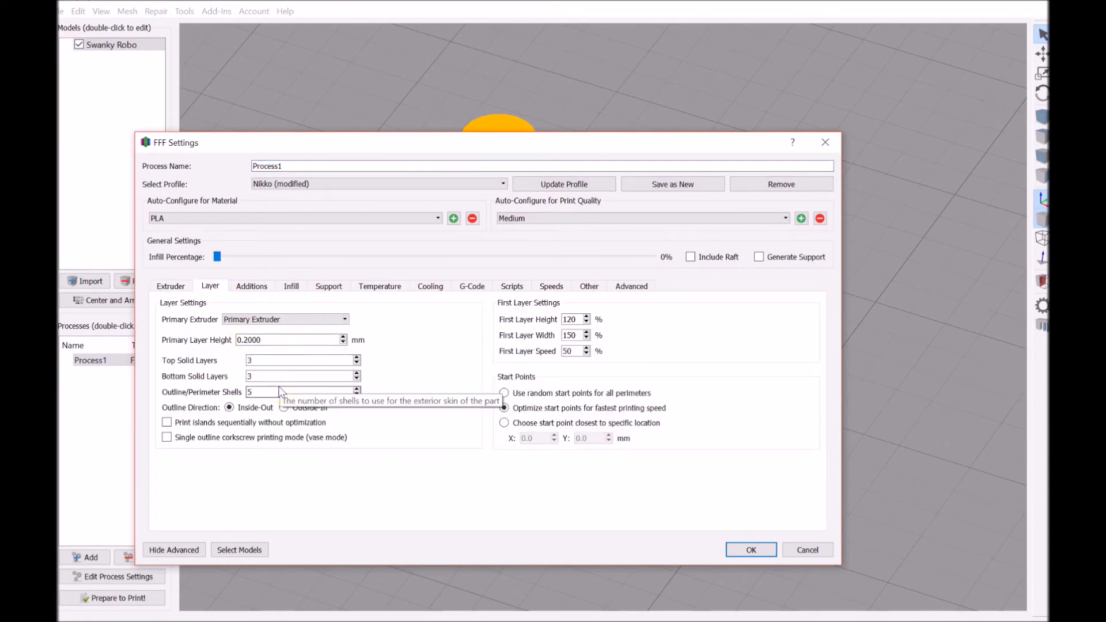
left_click(750, 550)
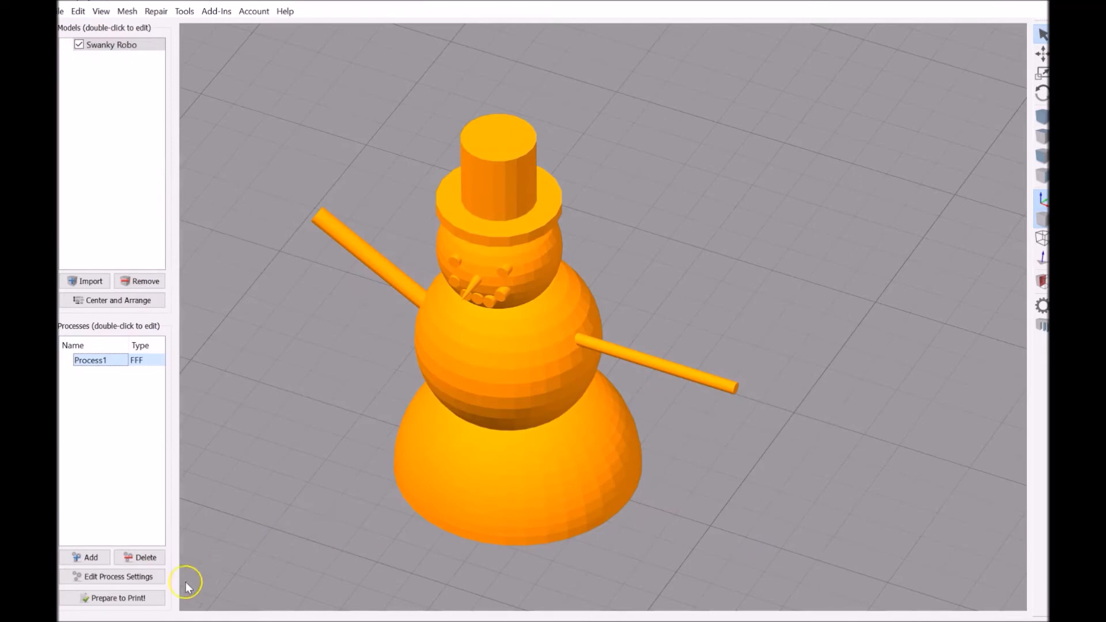
left_click(114, 597)
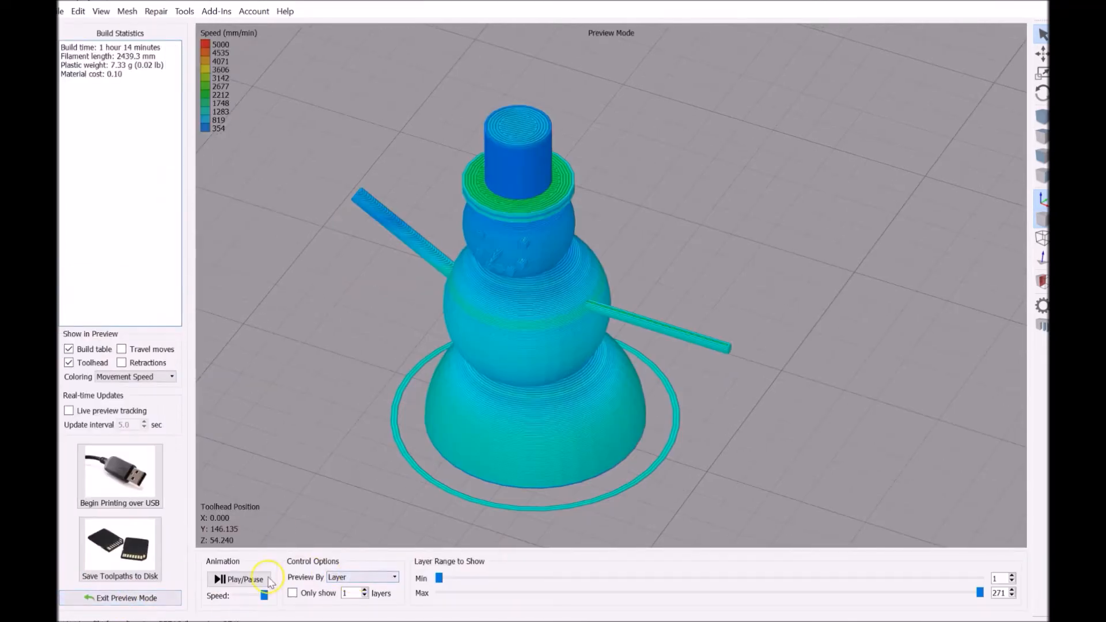
- Play the five-shell layer animation and exit the toolpath preview
left_click(238, 578)
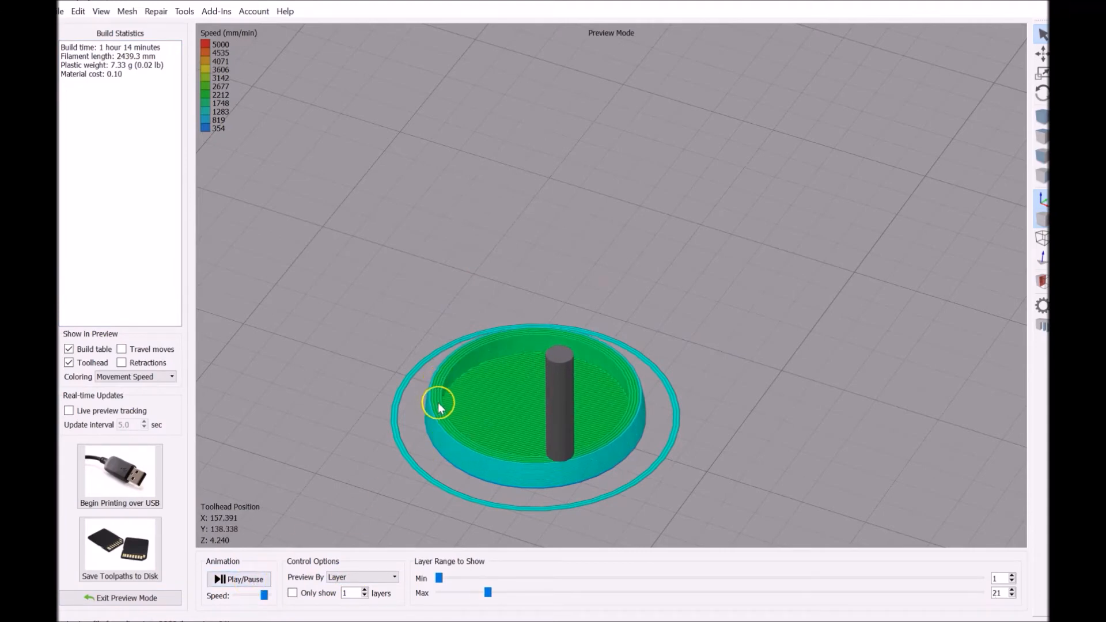
mouse_move(459, 345)
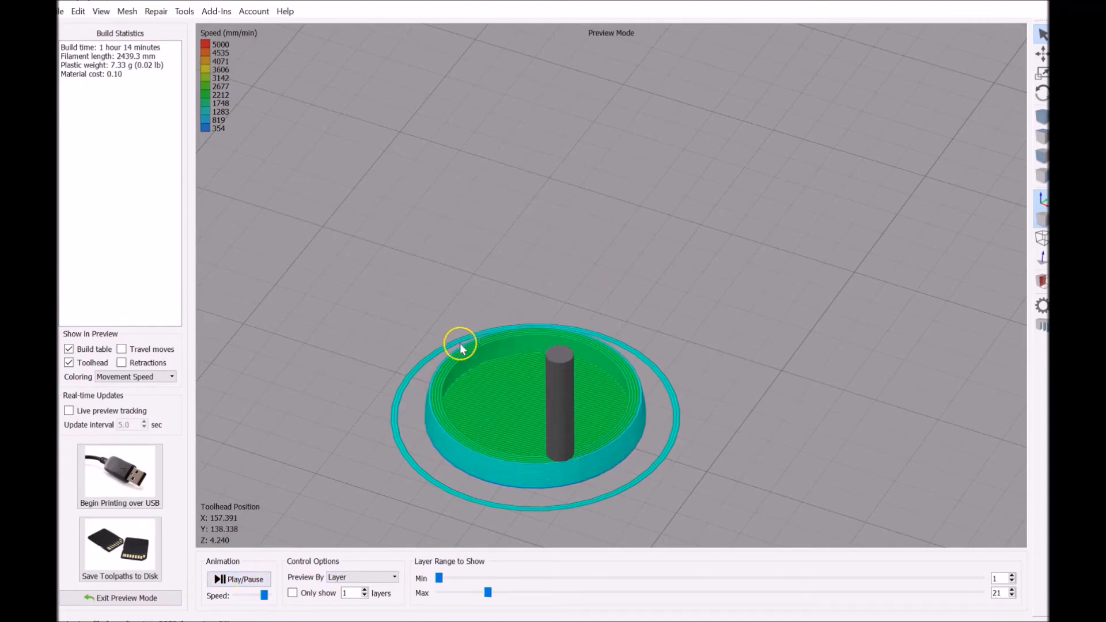
mouse_move(496, 336)
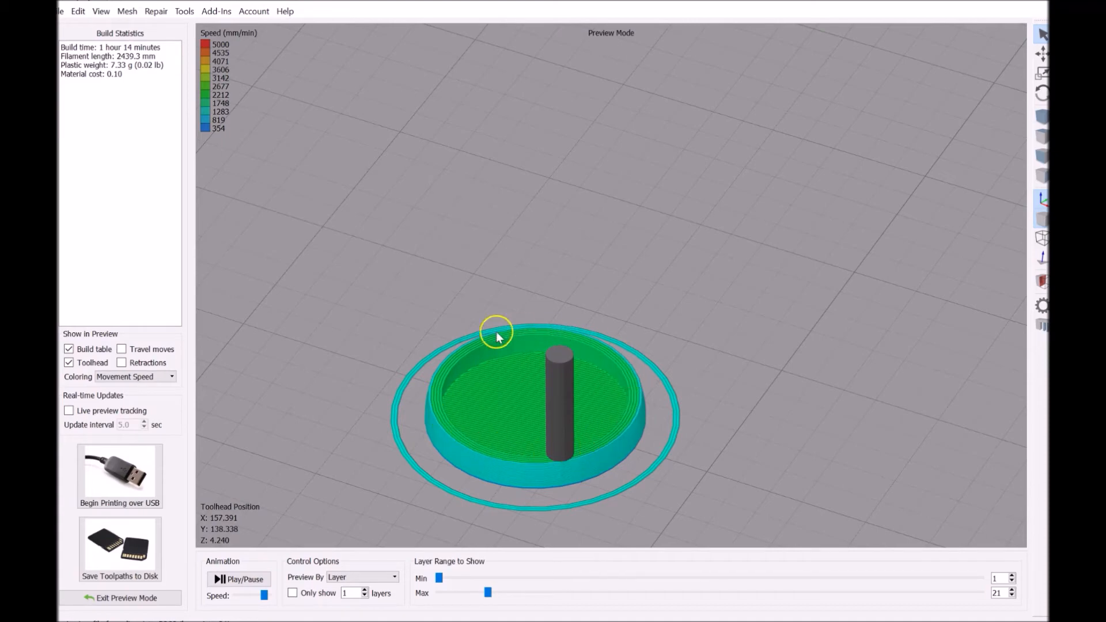
mouse_move(527, 450)
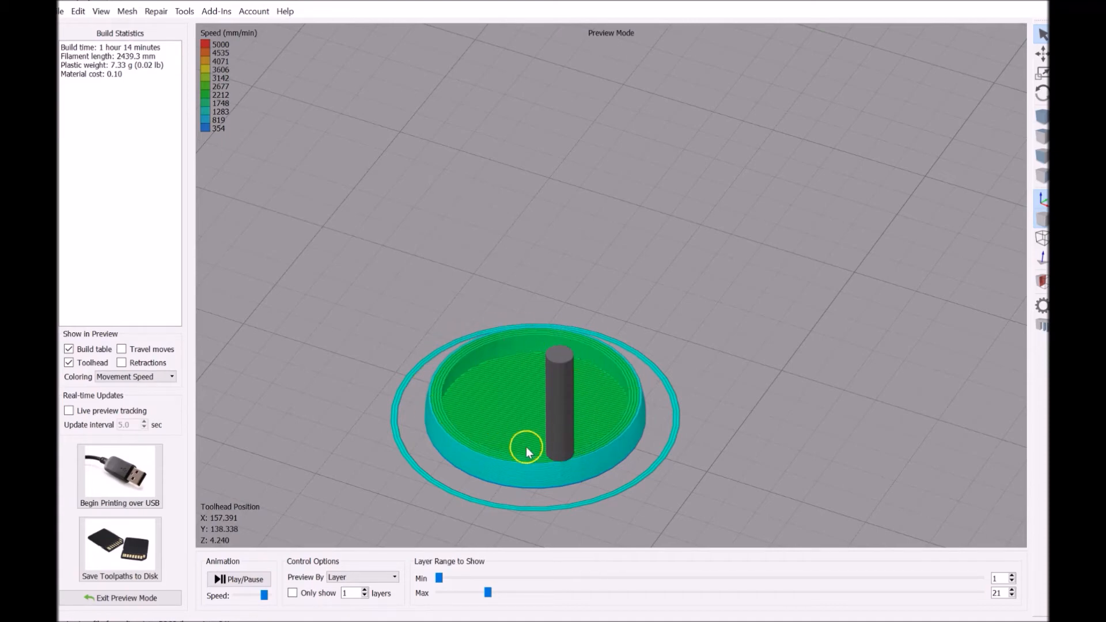
mouse_move(449, 367)
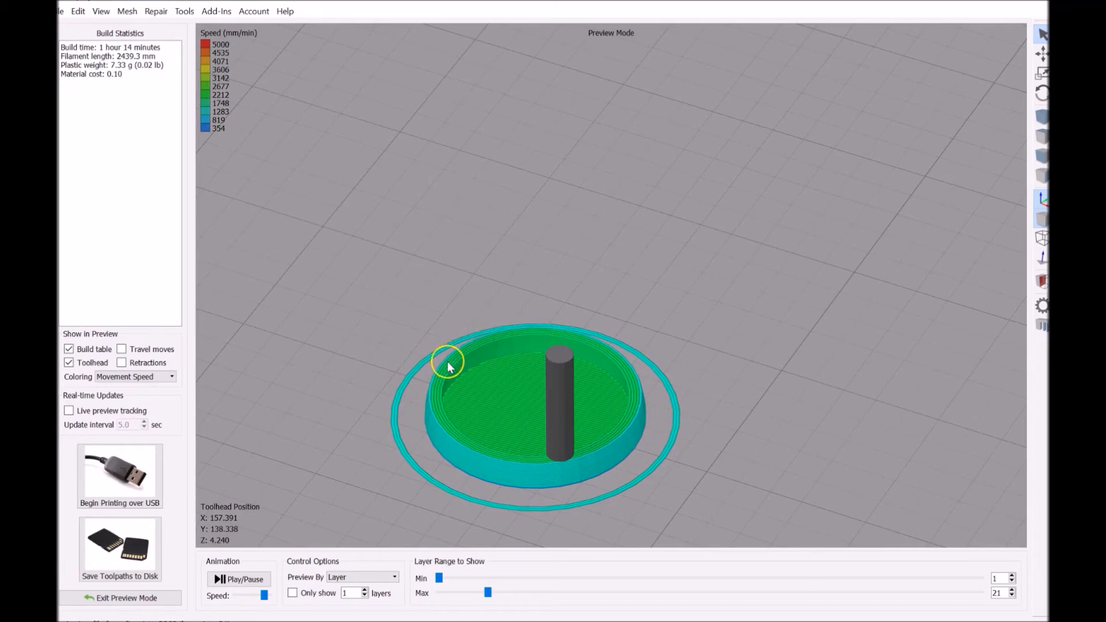
mouse_move(632, 383)
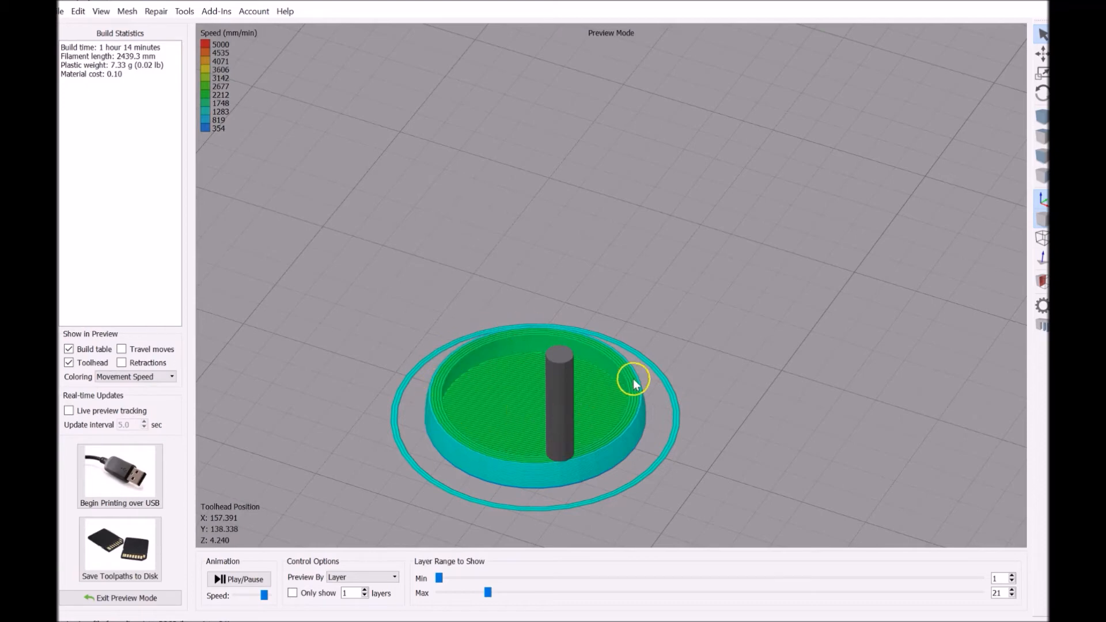
mouse_move(444, 437)
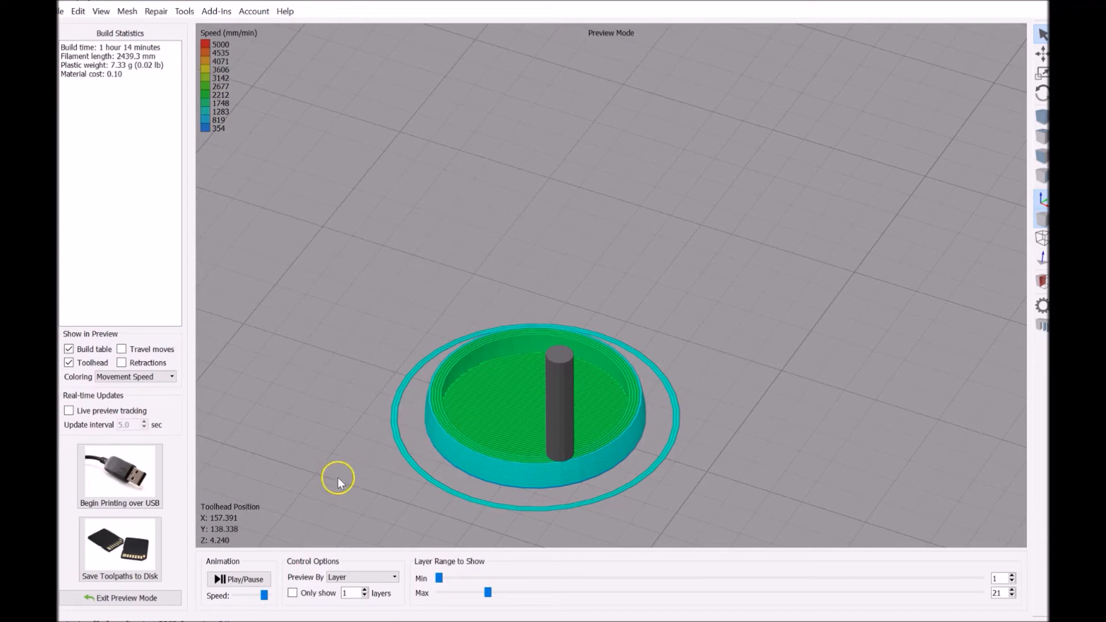
mouse_move(126, 597)
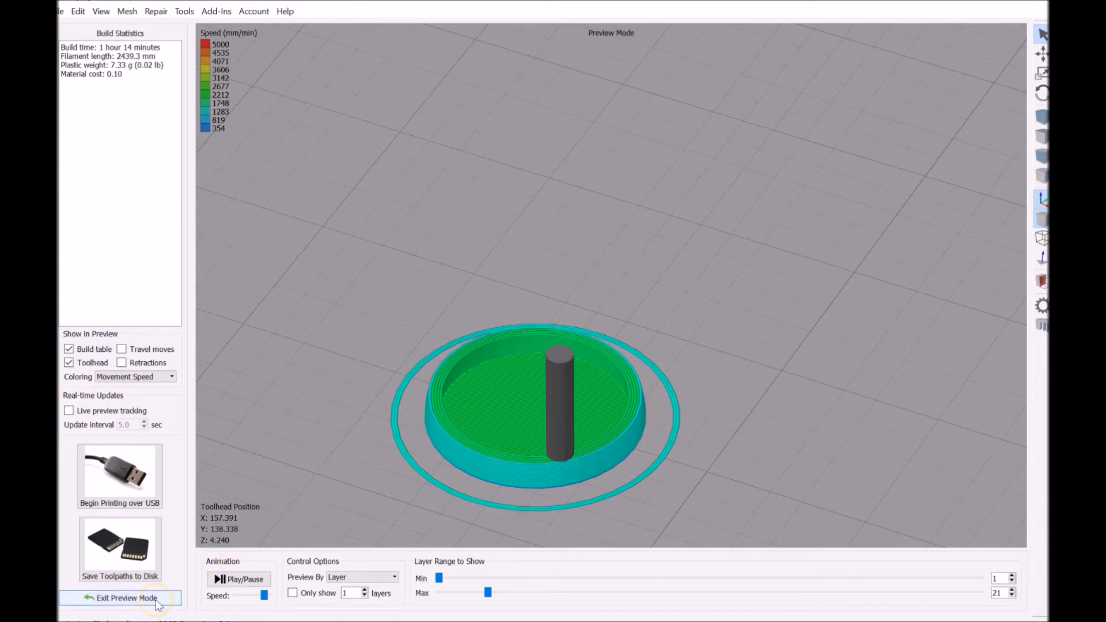
left_click(124, 597)
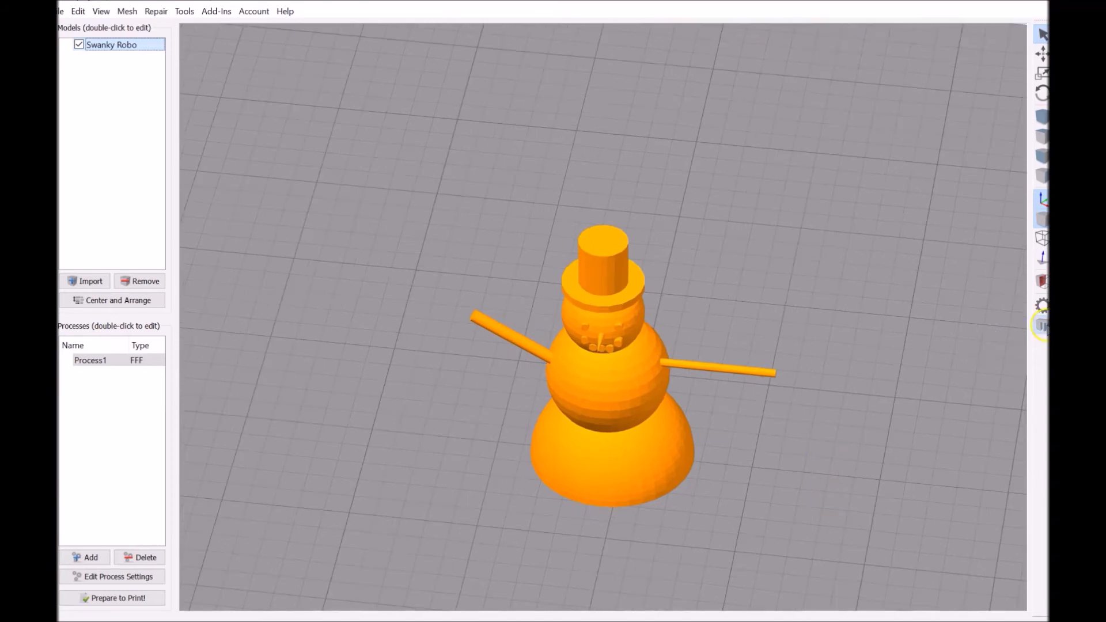
- Generate support structures under the snowman's arm and hat brim
left_click(198, 136)
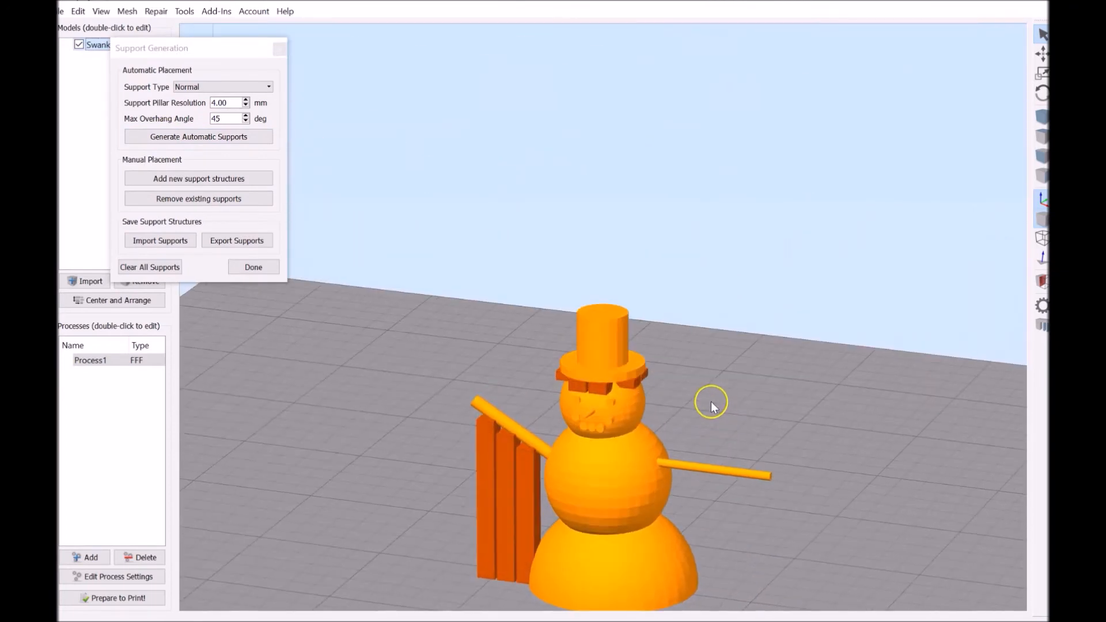
mouse_move(603, 393)
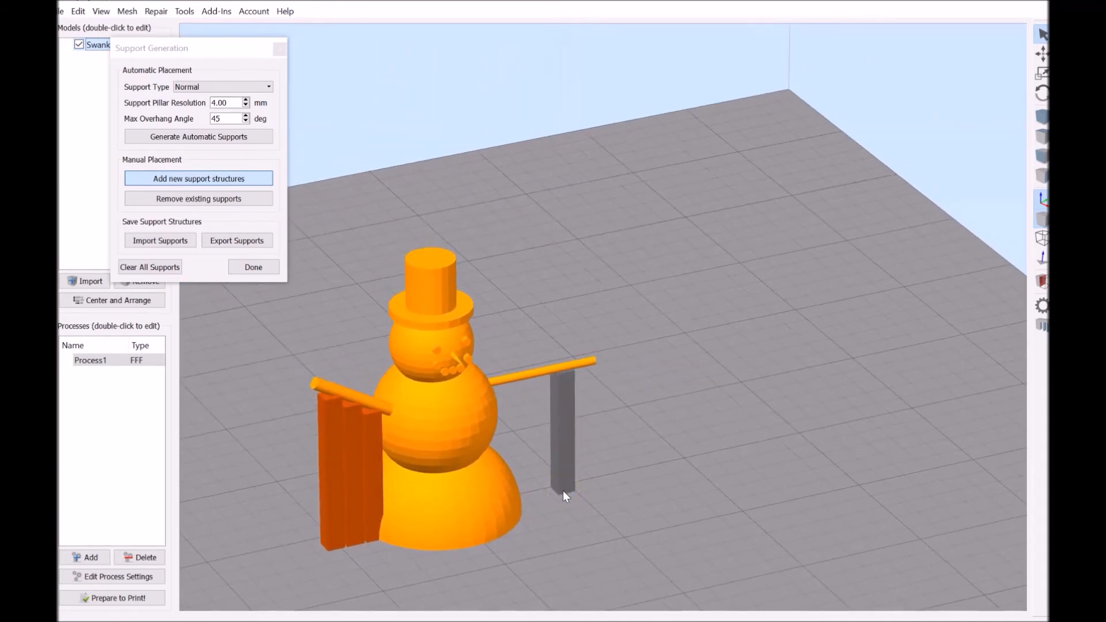
- Place a support pillar beneath the snowman's right arm
scroll("up", 3)
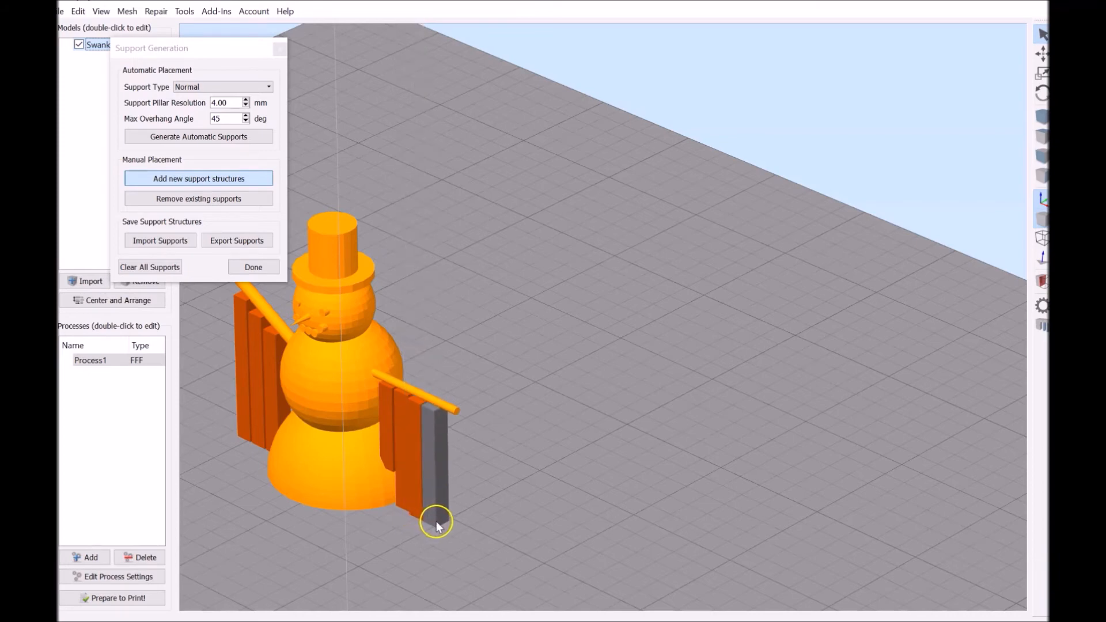
left_click(437, 515)
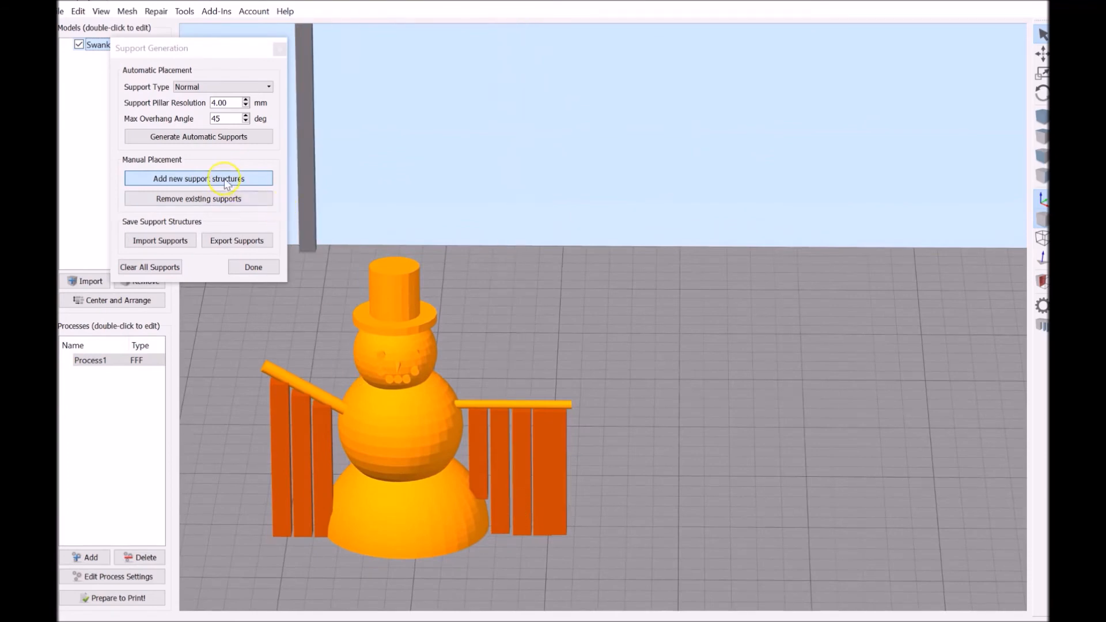
- Restart manual pillar placement and add a pillar under the right arm's tip
left_click(198, 178)
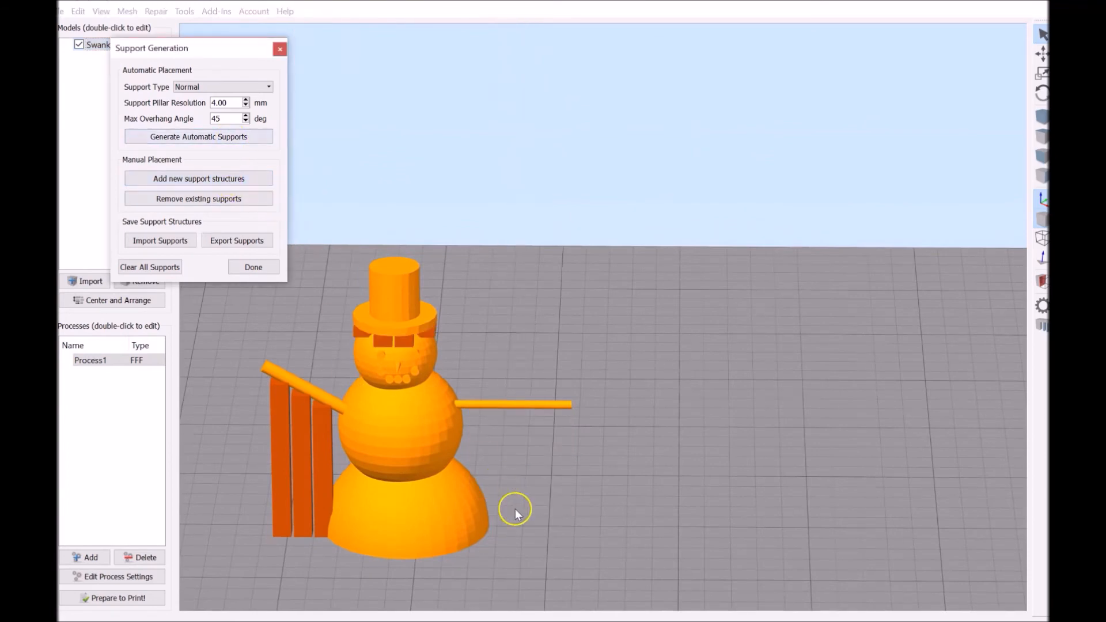
mouse_move(374, 342)
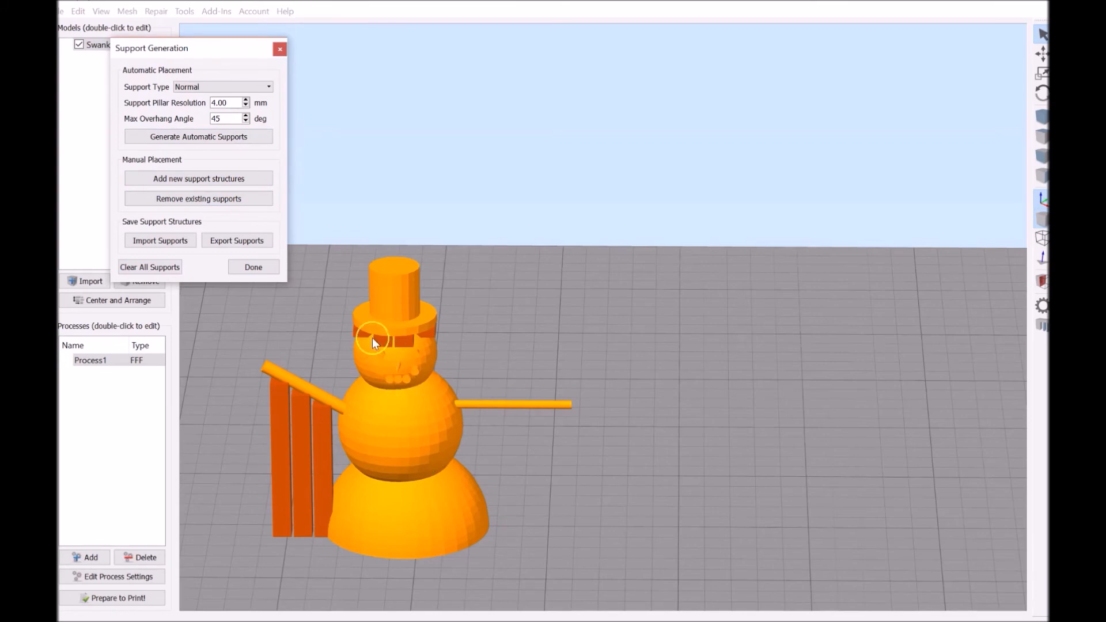
mouse_move(184, 172)
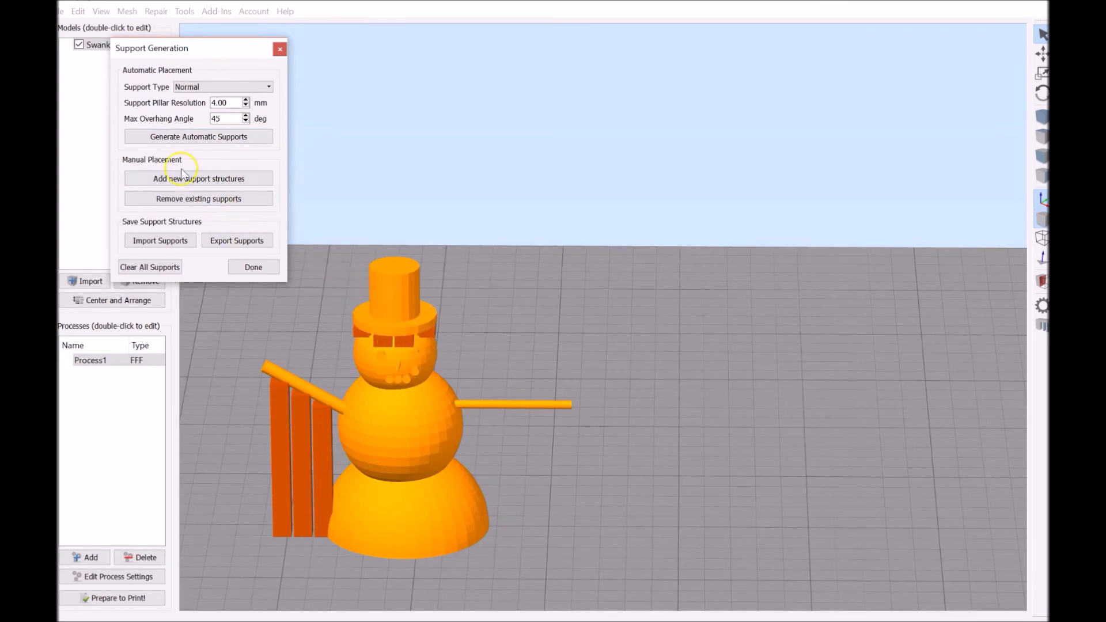
left_click(198, 178)
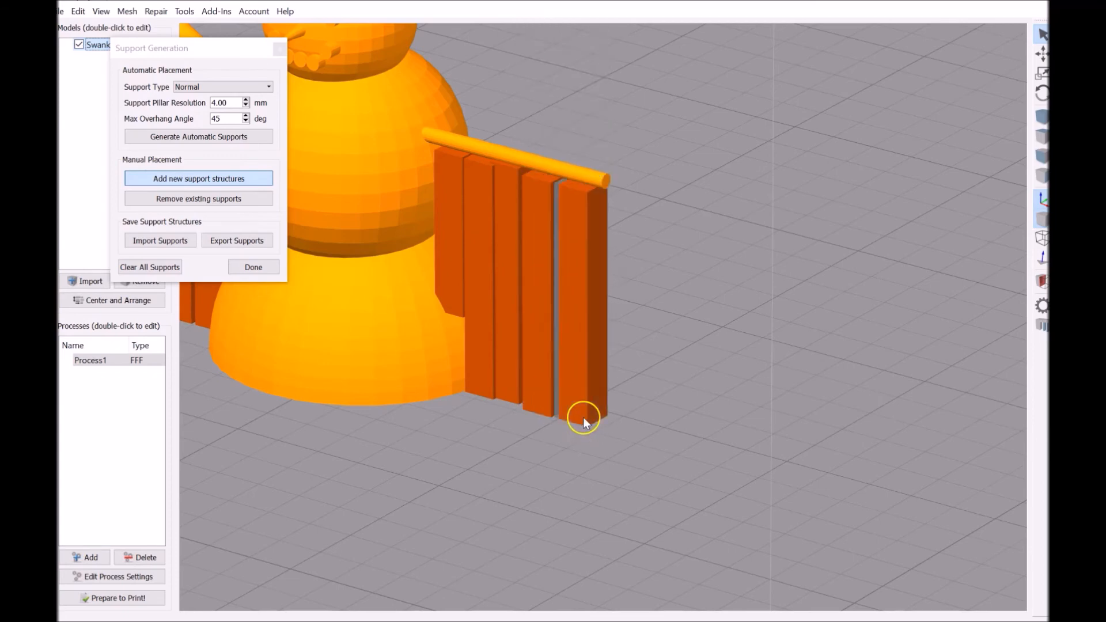
left_click(252, 267)
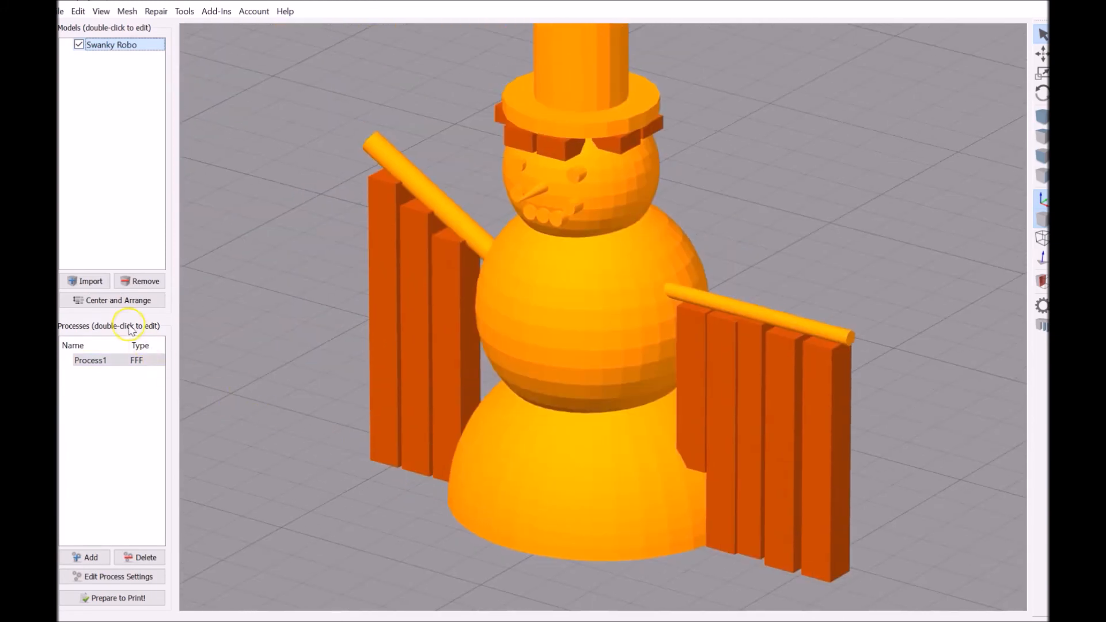
- Enable Generate Support and set Infill Percentage to 10% in Process1, then confirm
double_click(91, 361)
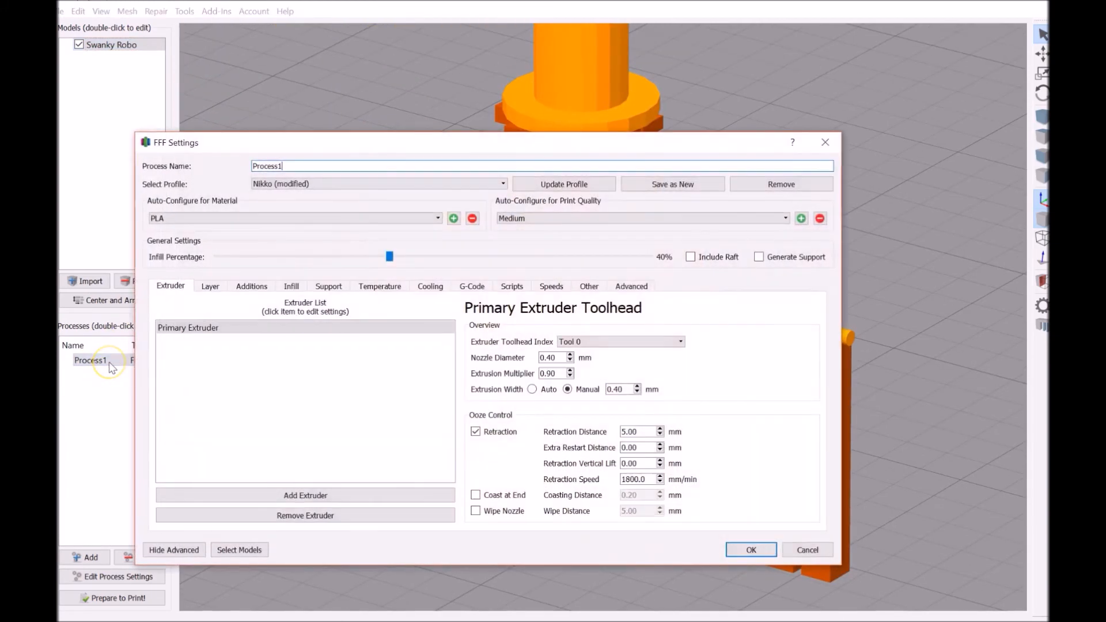
mouse_move(755, 254)
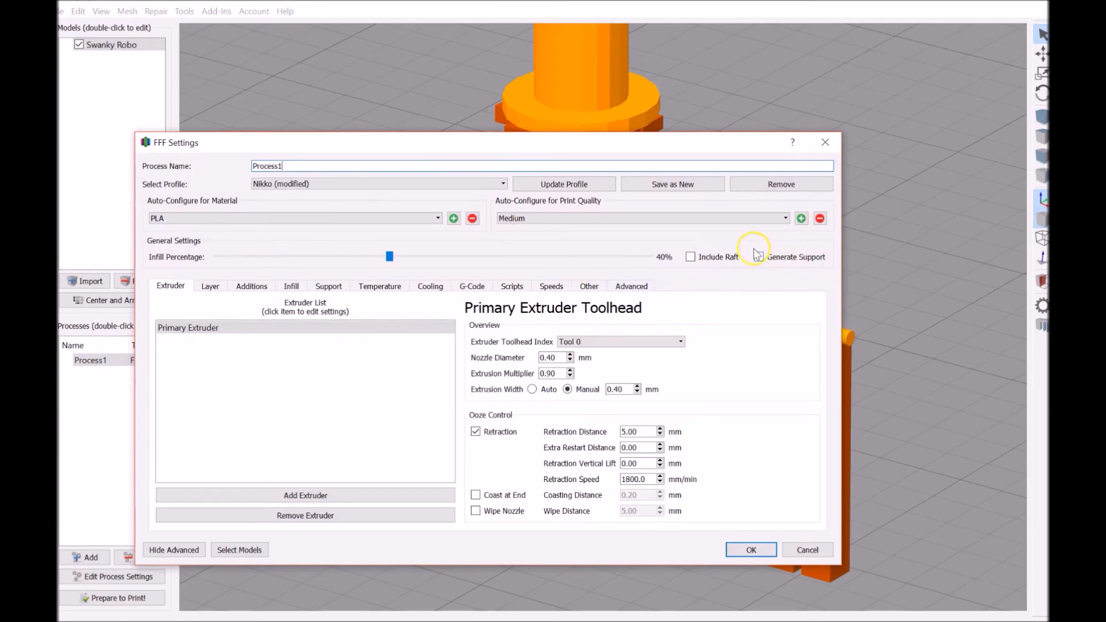
mouse_move(759, 261)
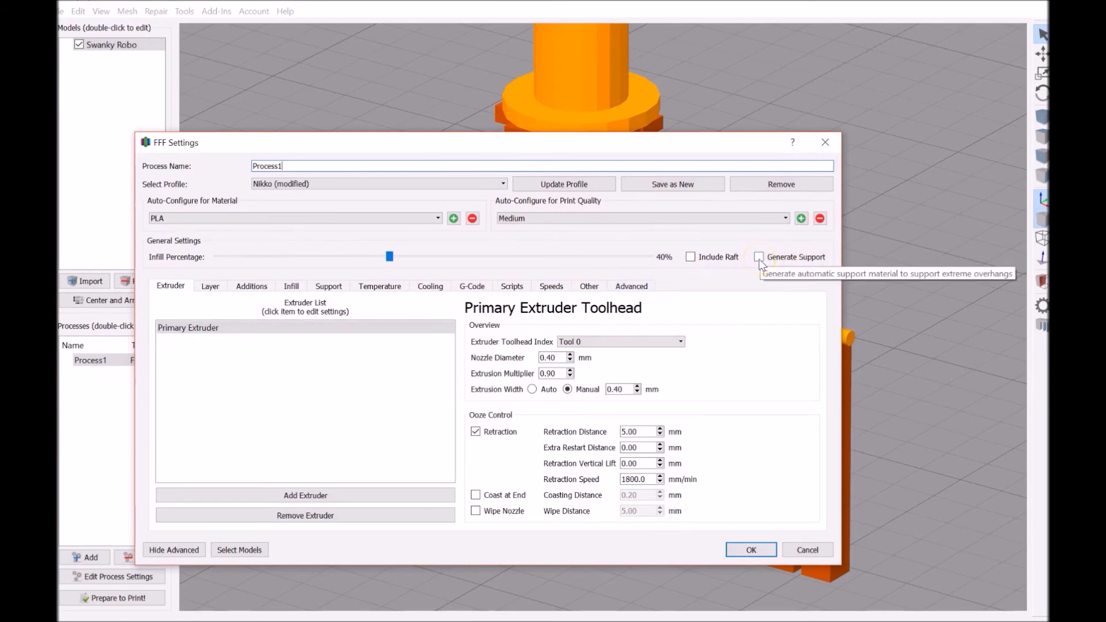
left_click(760, 257)
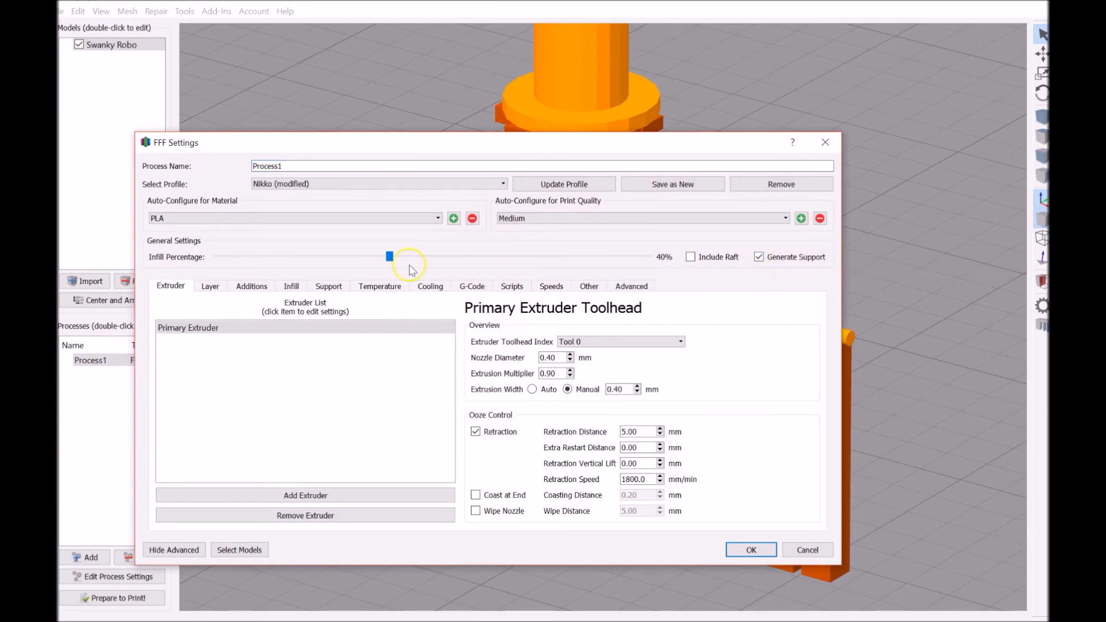
left_click_drag(388, 256, 247, 256)
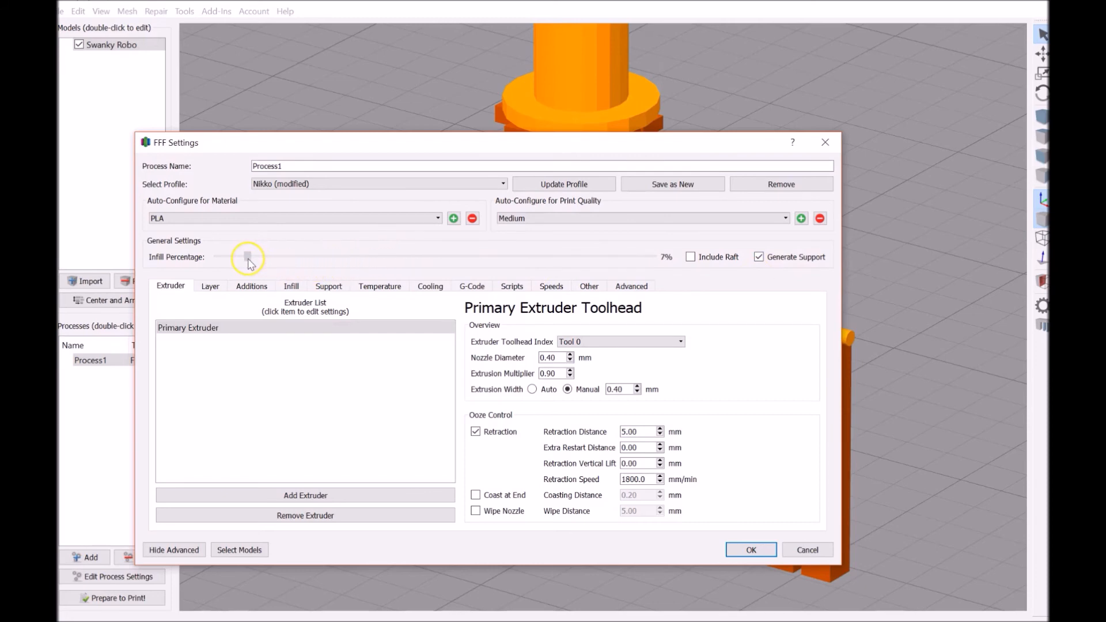
left_click_drag(247, 255, 261, 256)
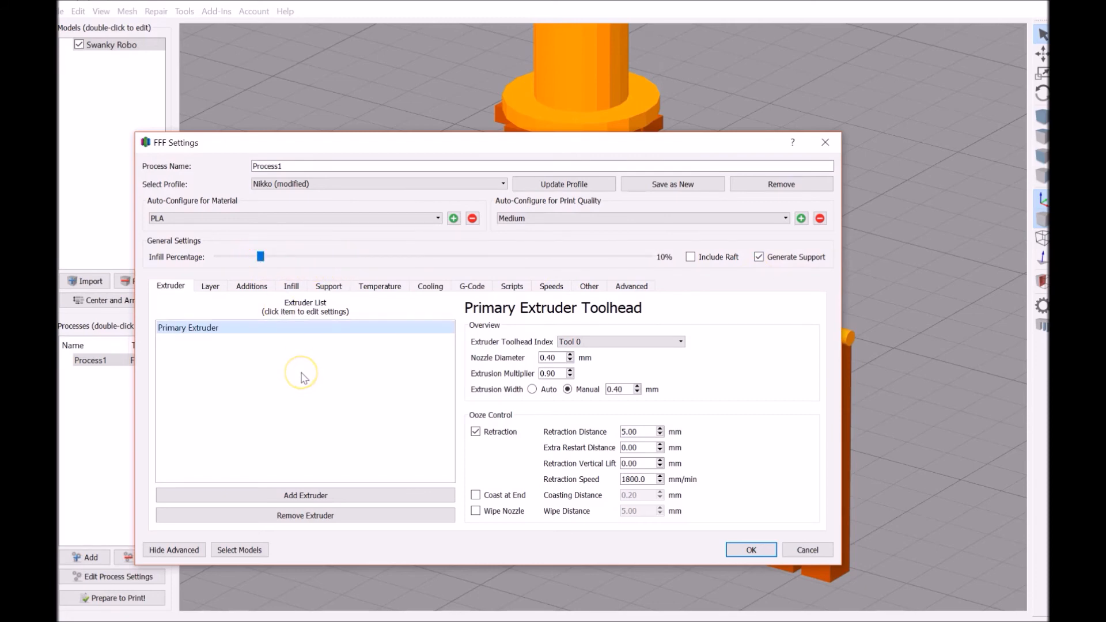
mouse_move(300, 383)
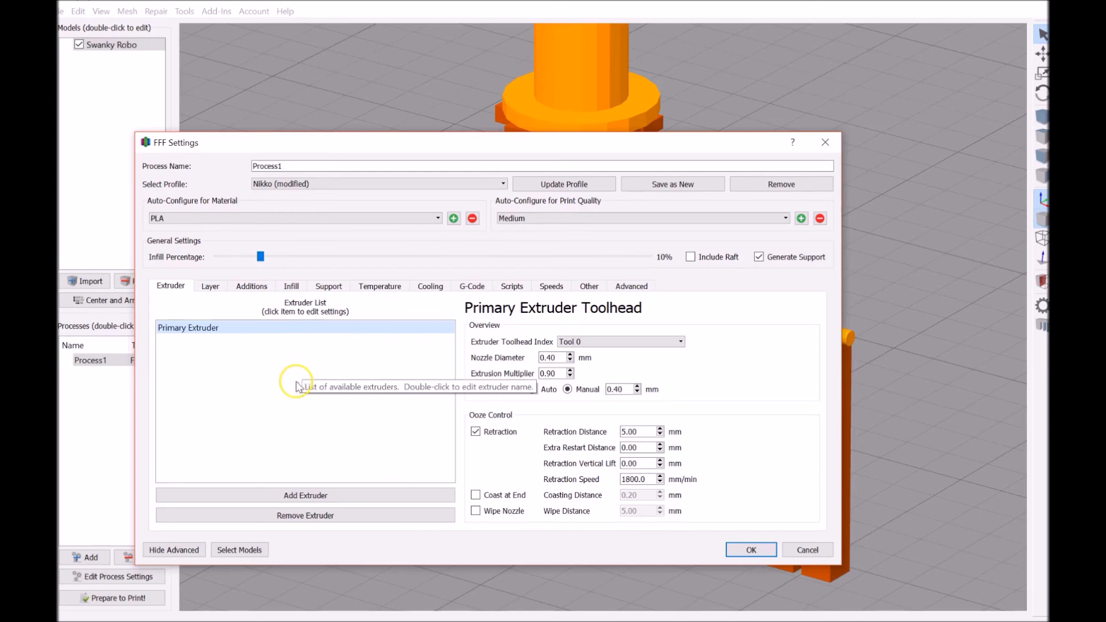
mouse_move(713, 513)
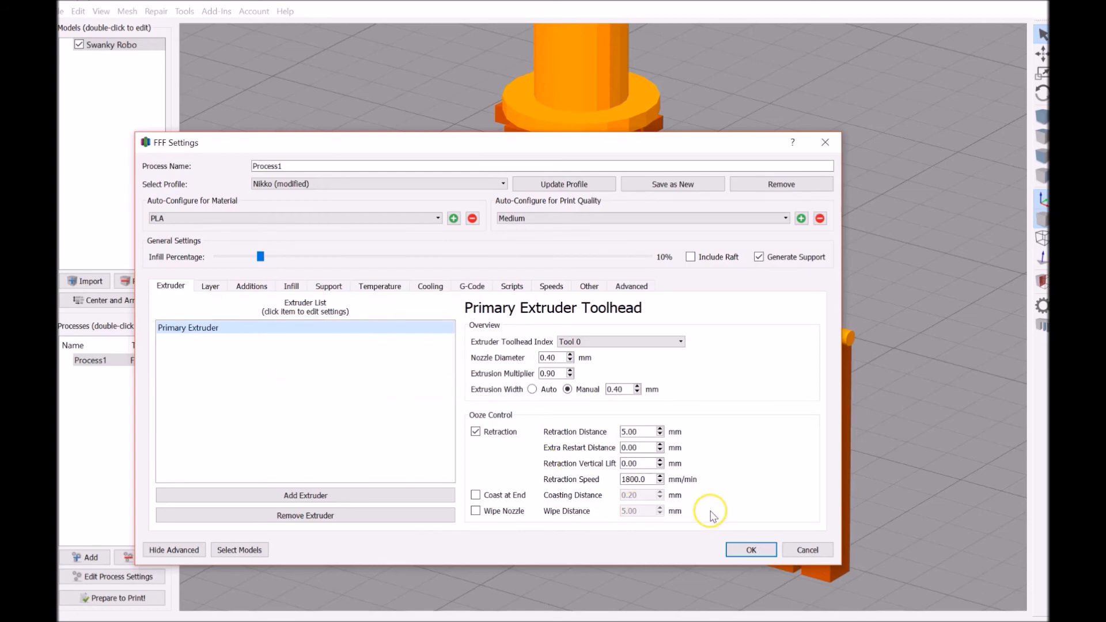
mouse_move(750, 550)
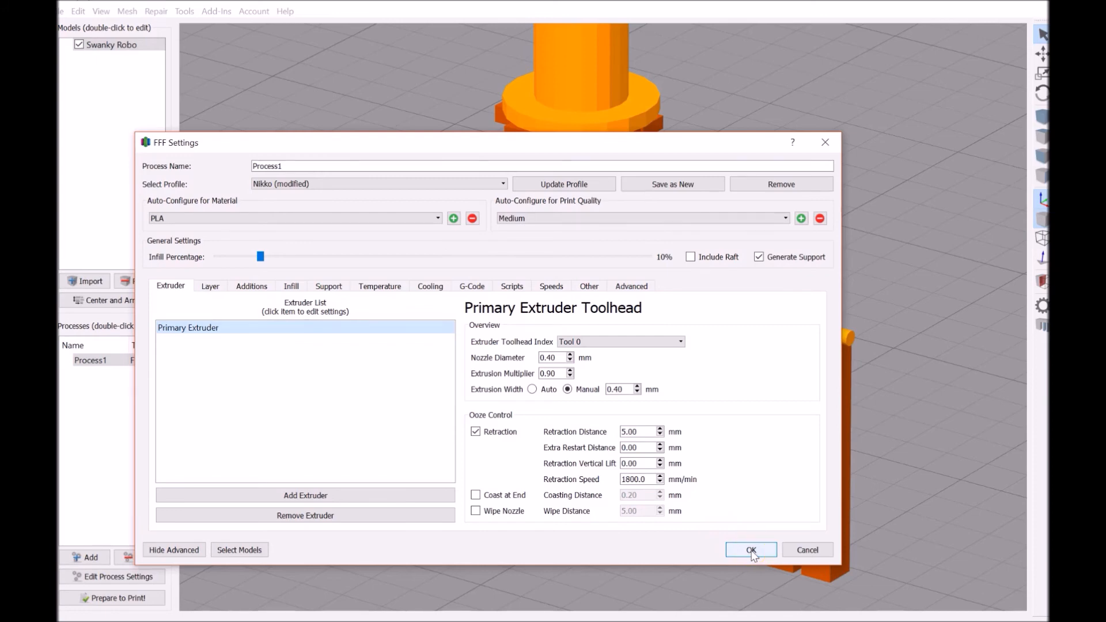
left_click(751, 550)
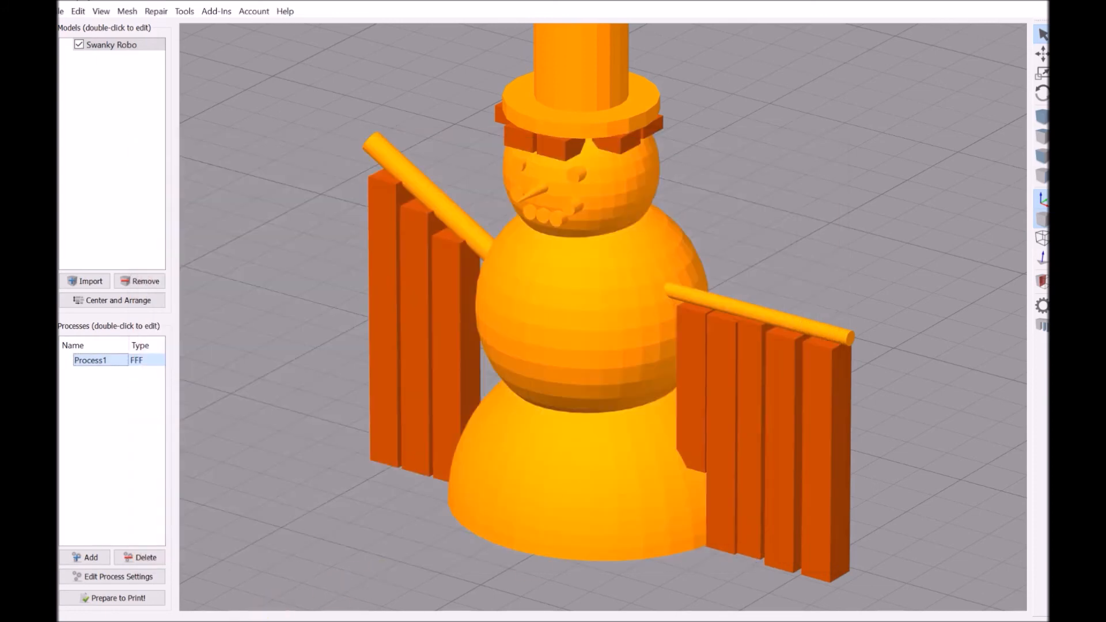